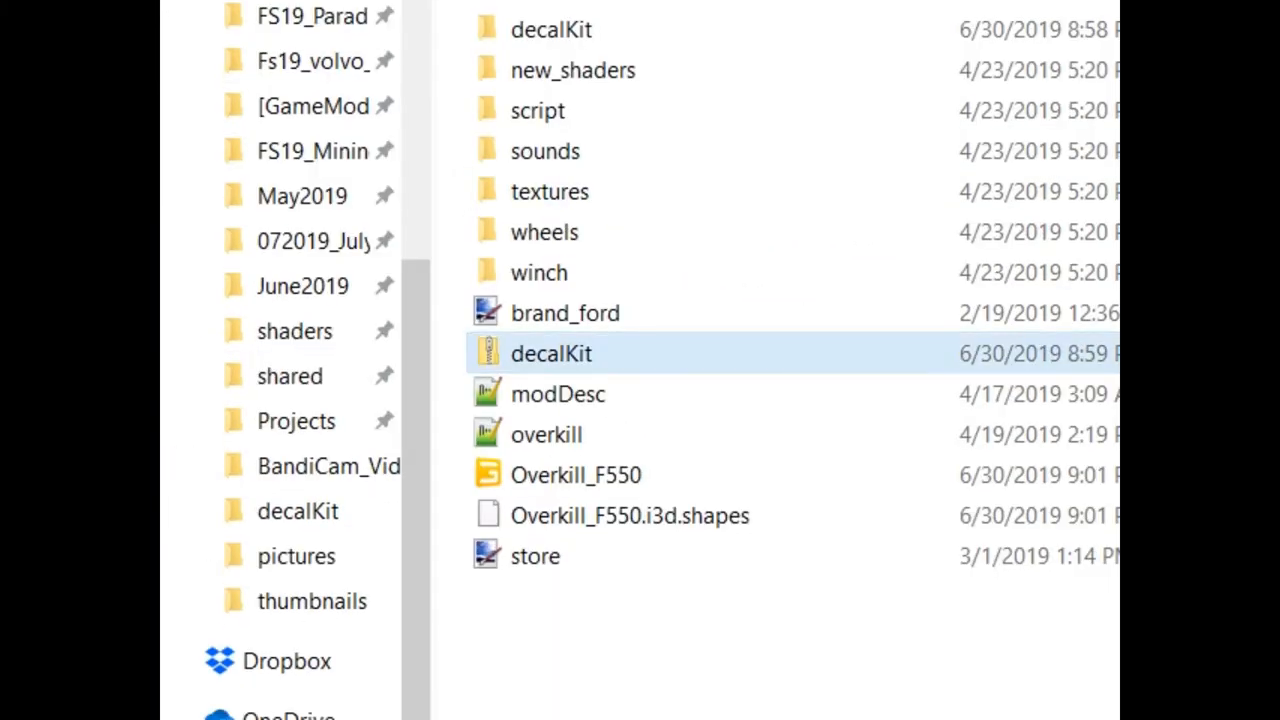
{"action": "mouse_move", "coordinate": [551, 354]}
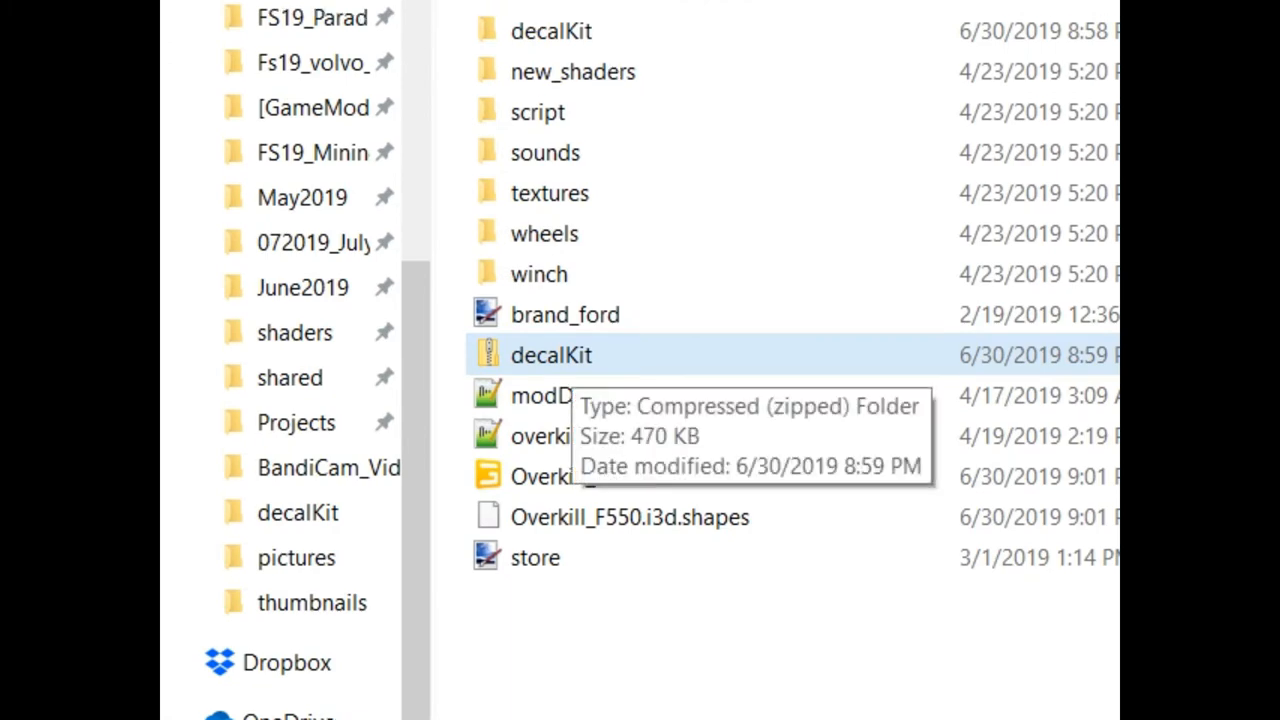
Open the Overkill_F550 mod folder in File Explorer.
{"action": "scroll", "scroll_direction": "down", "scroll_amount": 3}
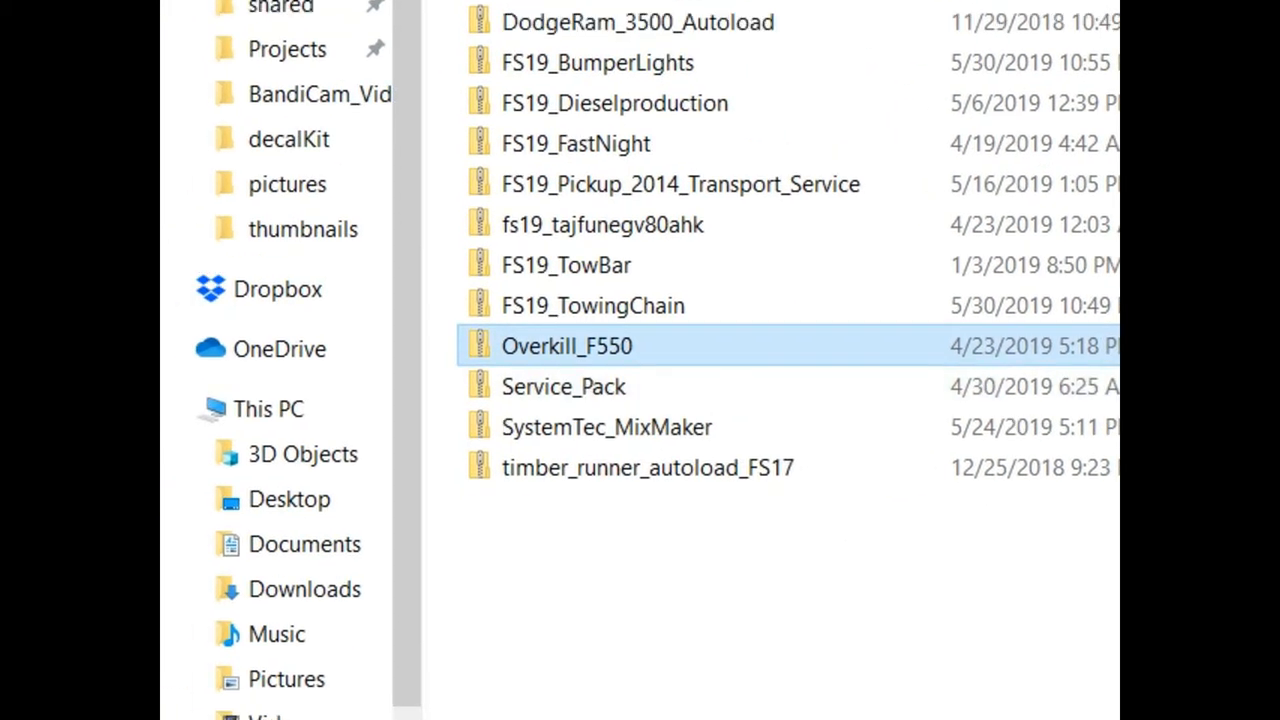
{"action": "right_click", "coordinate": [566, 345]}
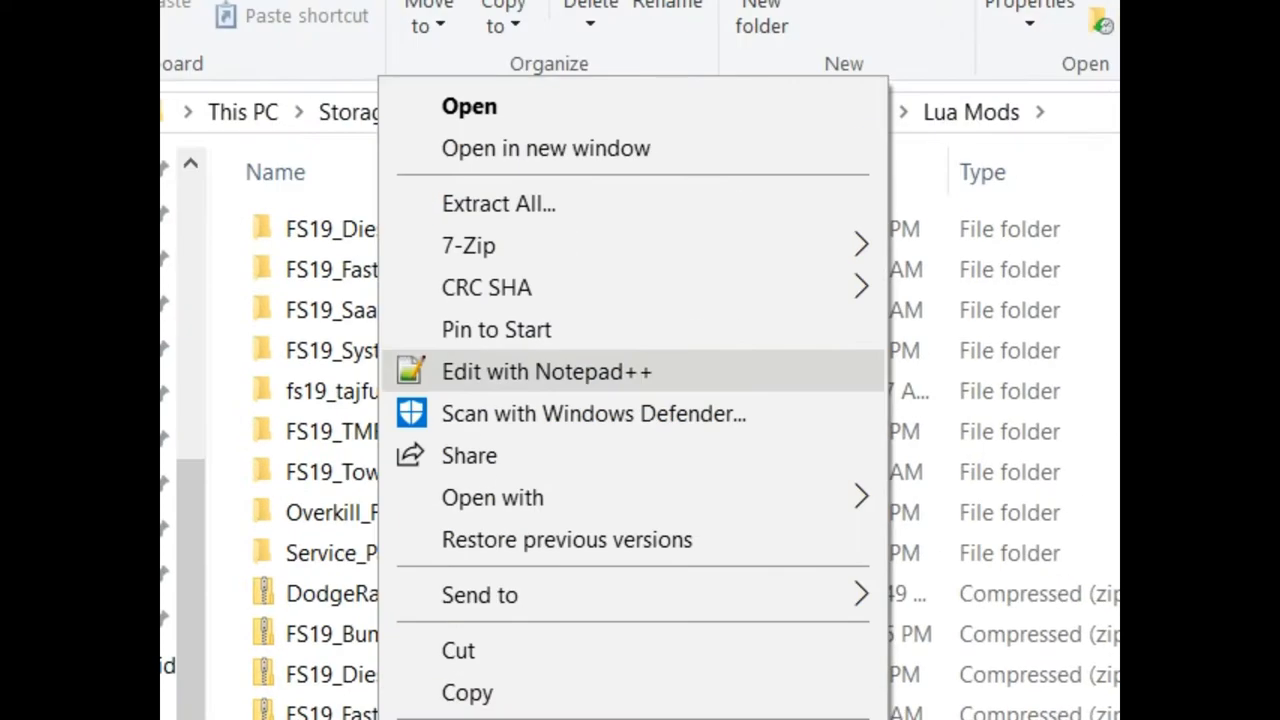
{"action": "mouse_move", "coordinate": [511, 364]}
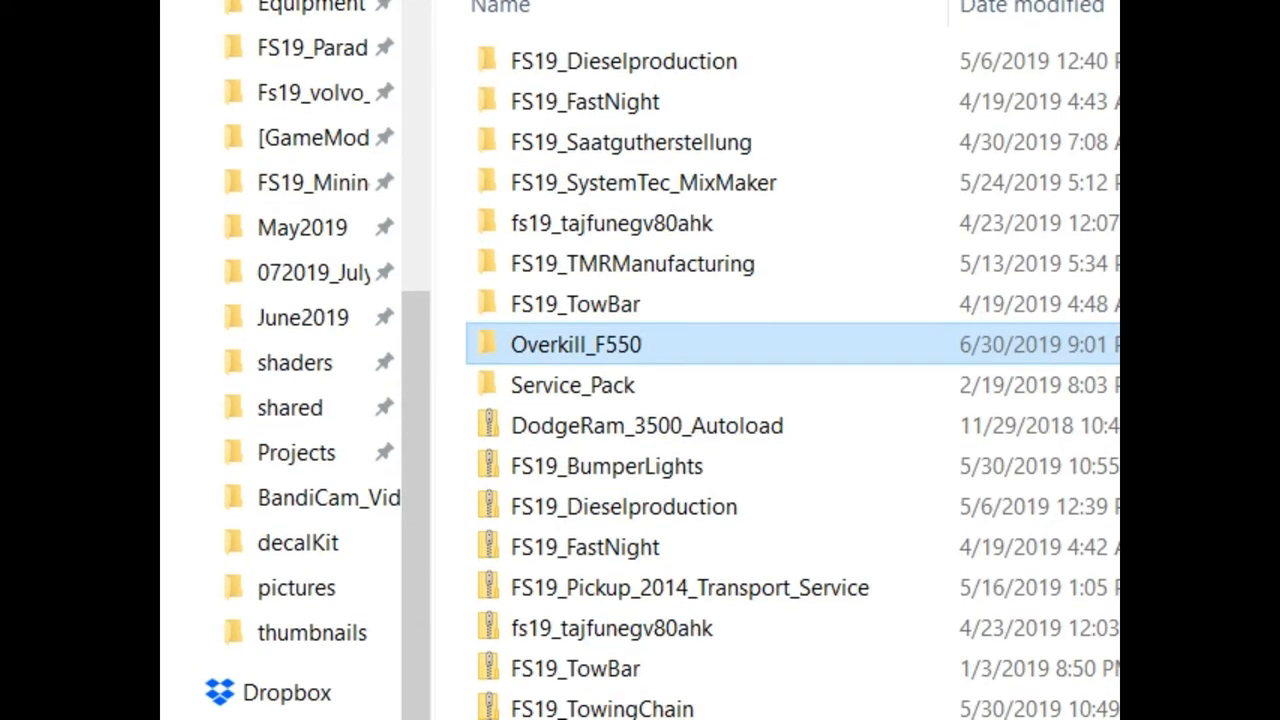
{"action": "mouse_move", "coordinate": [576, 362]}
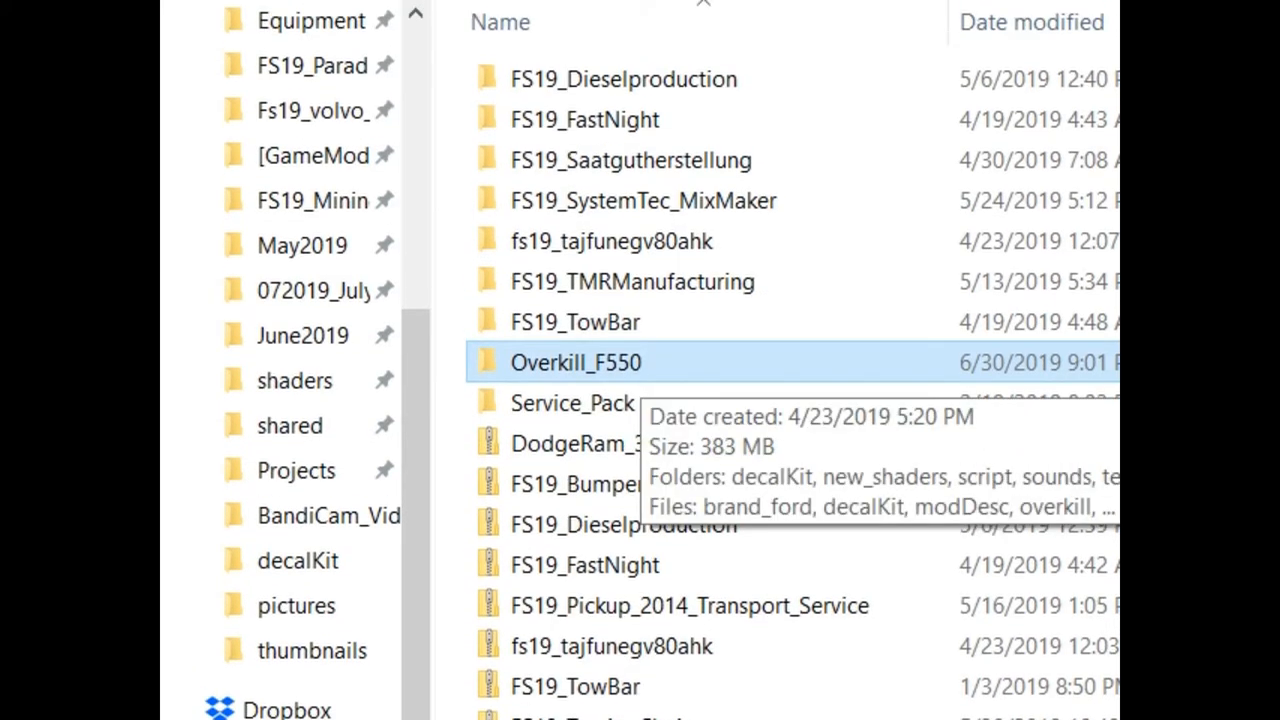
{"action": "double_click", "coordinate": [575, 362]}
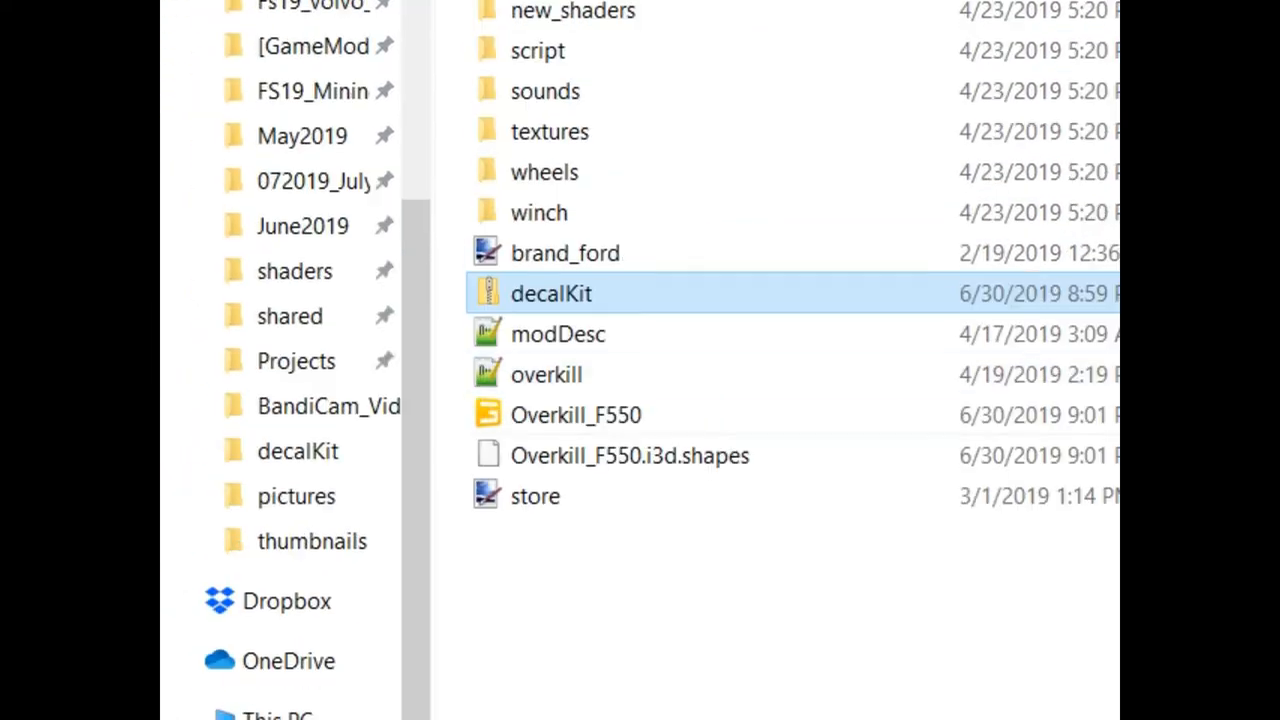
Extract decalKit.zip into its own decalKit folder and open a decal template.
{"action": "right_click", "coordinate": [551, 293]}
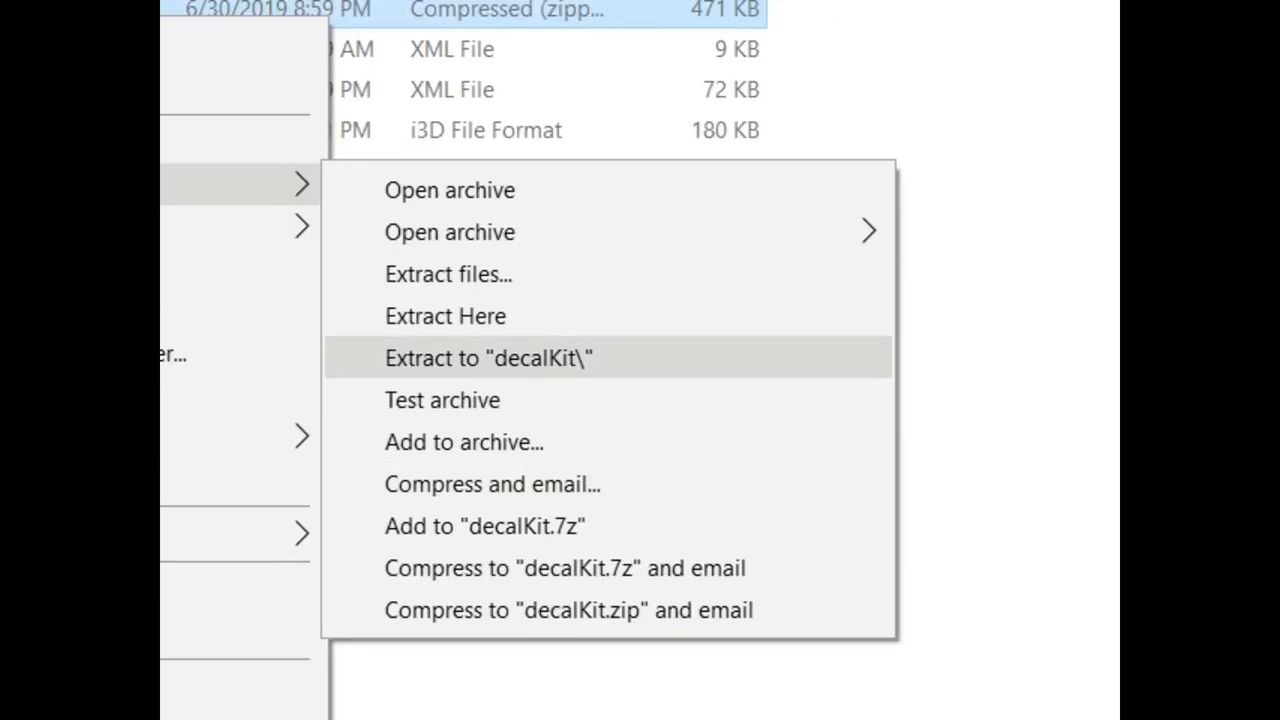
{"action": "left_click", "coordinate": [488, 358]}
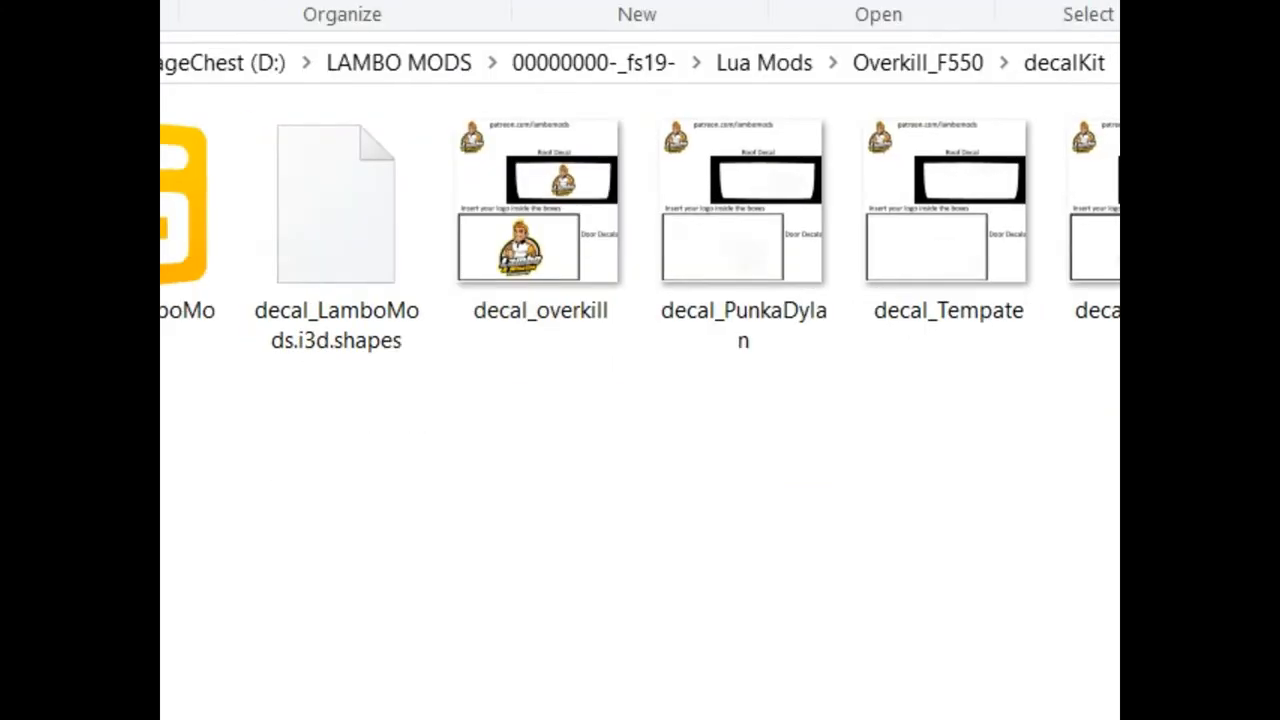
{"action": "scroll", "scroll_direction": "down", "scroll_amount": 3}
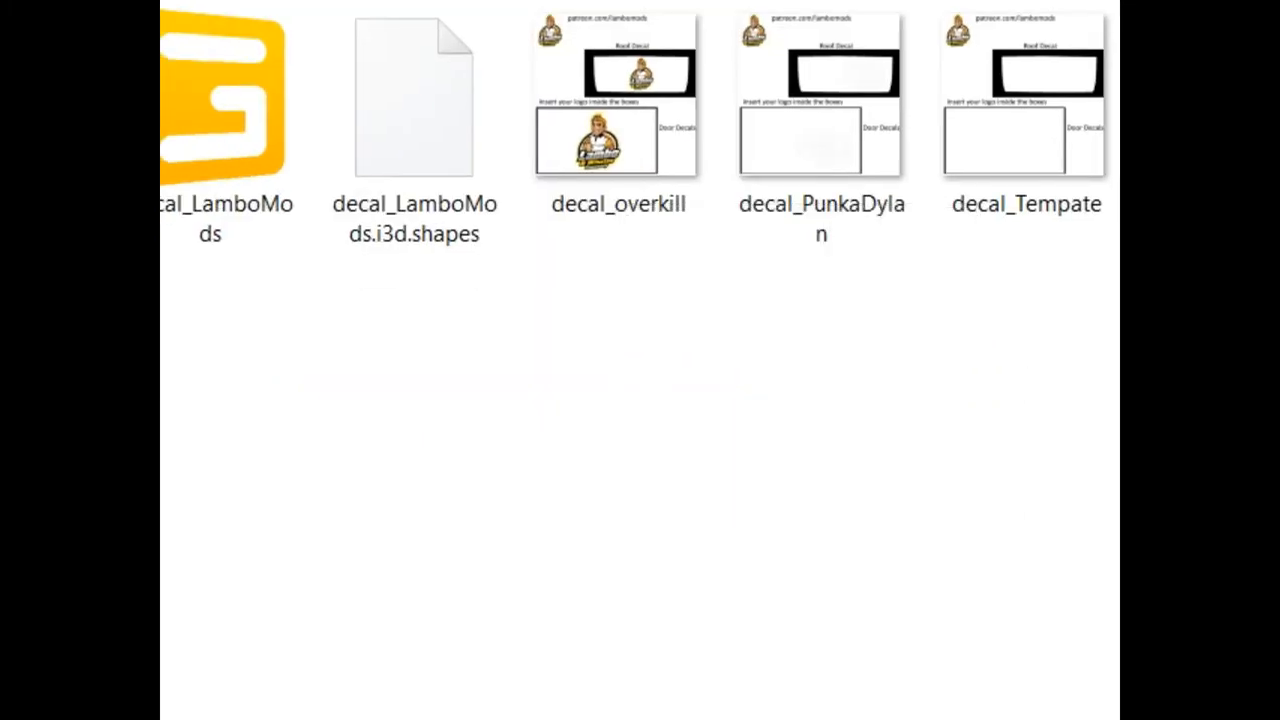
{"action": "left_click", "coordinate": [582, 350]}
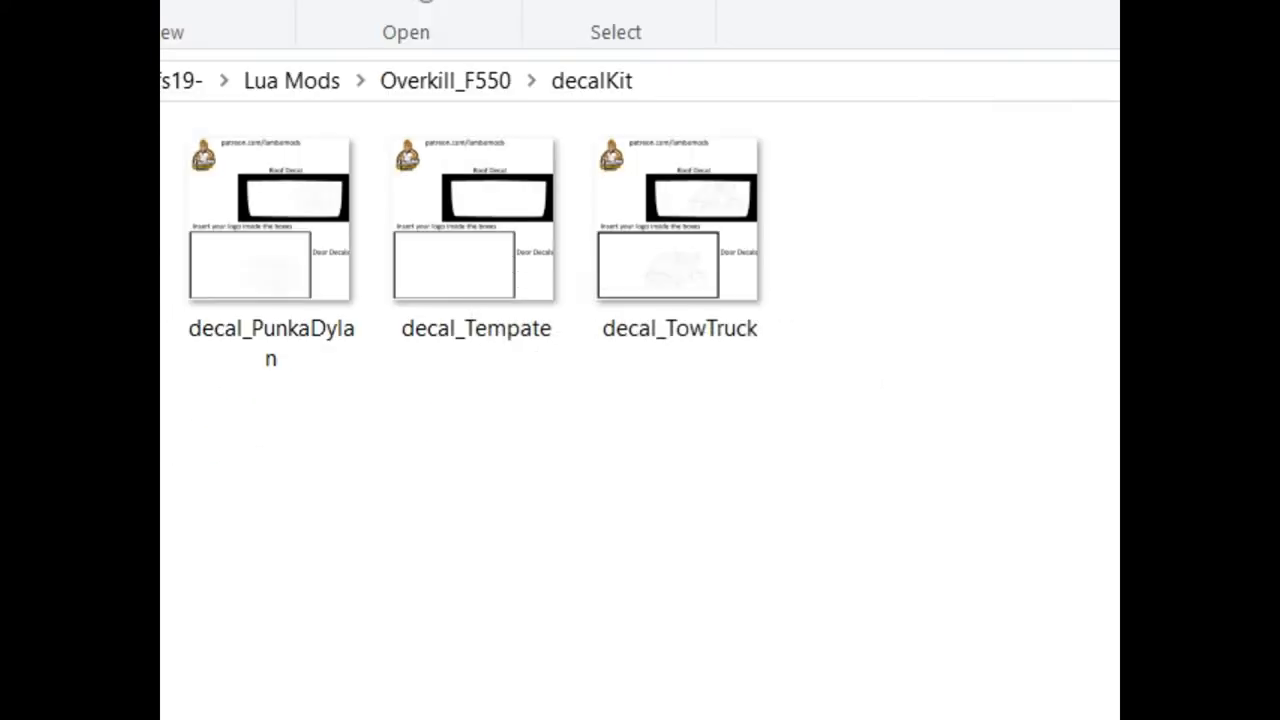
{"action": "left_click", "coordinate": [615, 290]}
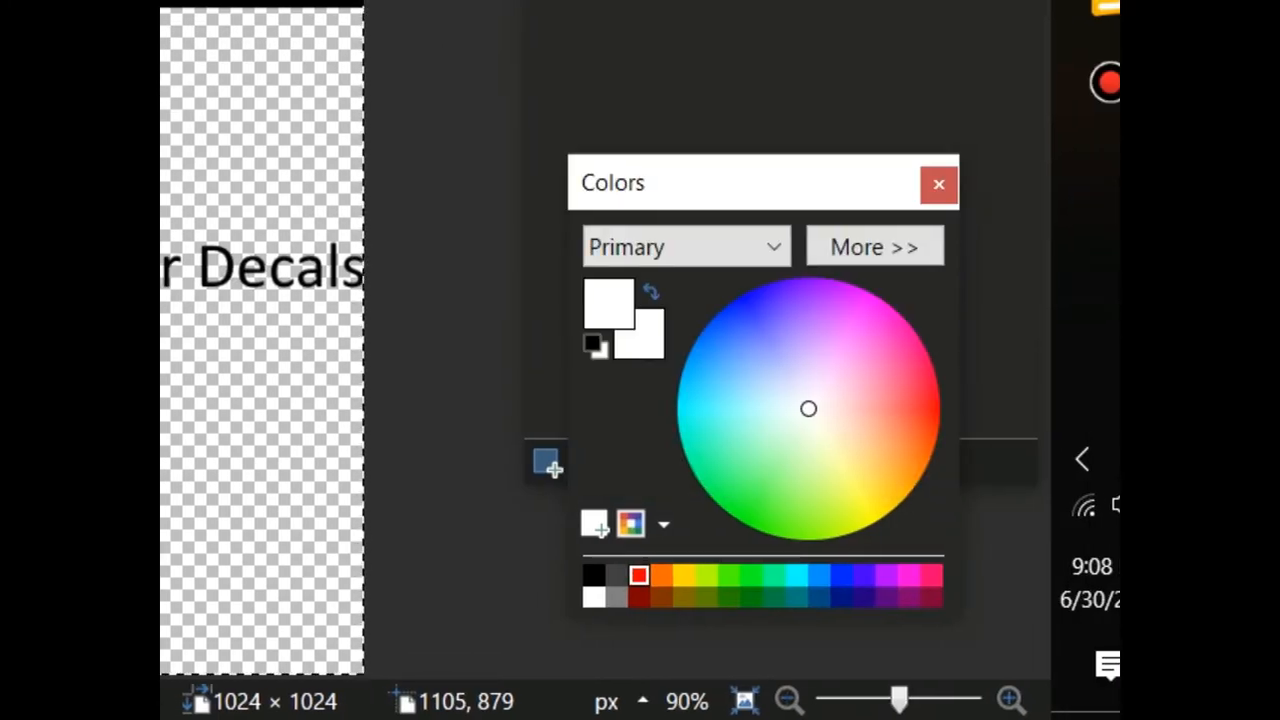
Paste the GP logo into the template's roof and door decal boxes and confirm.
{"action": "left_click", "coordinate": [938, 184]}
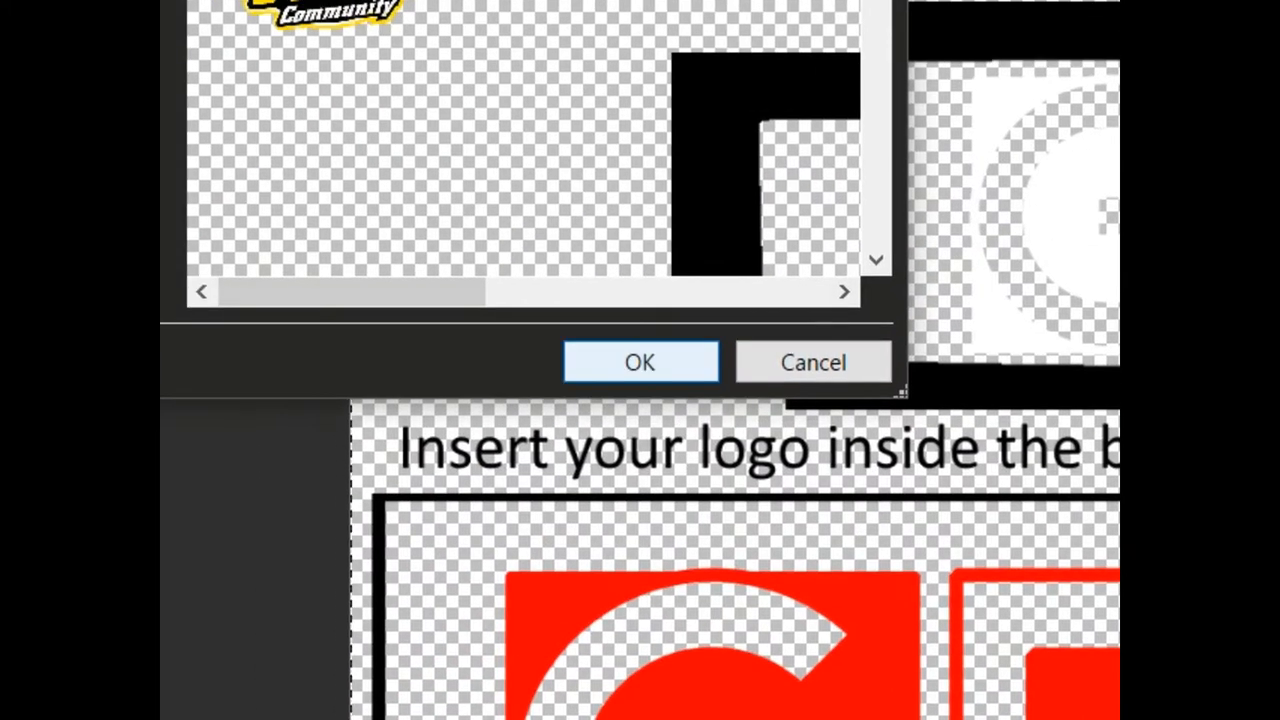
{"action": "left_click", "coordinate": [640, 362]}
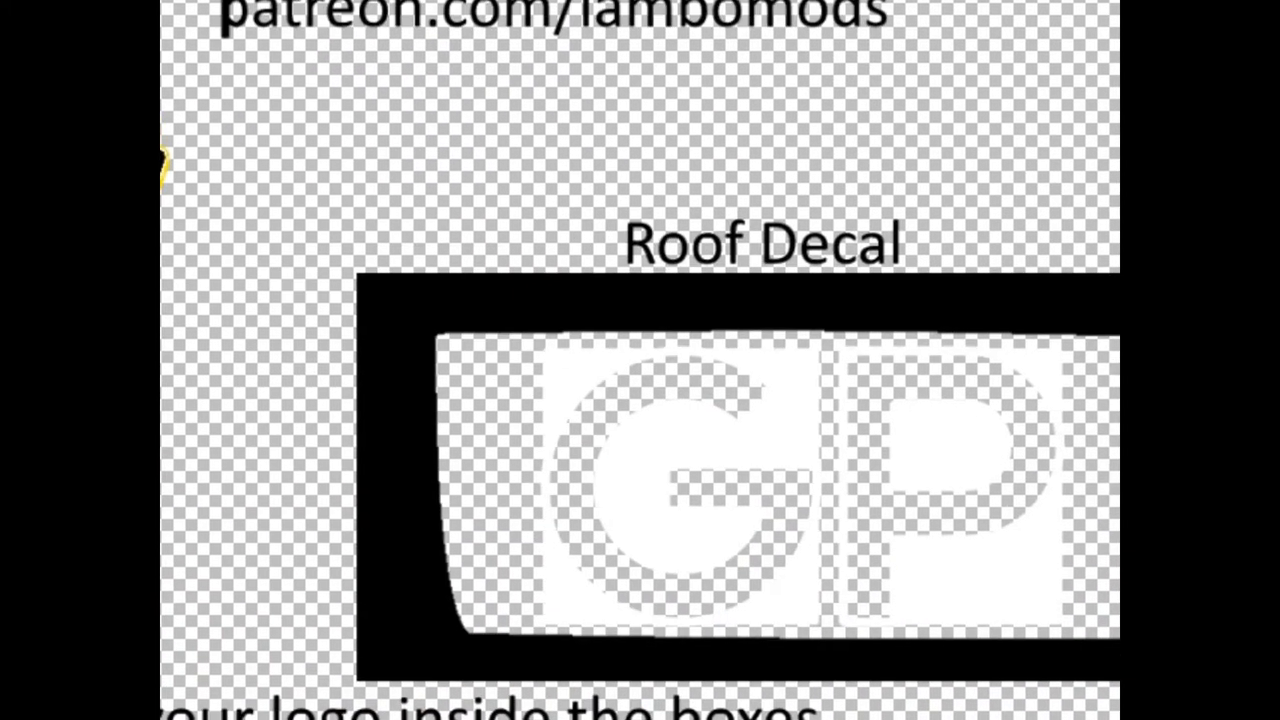
{"action": "scroll", "scroll_direction": "down", "scroll_amount": 3}
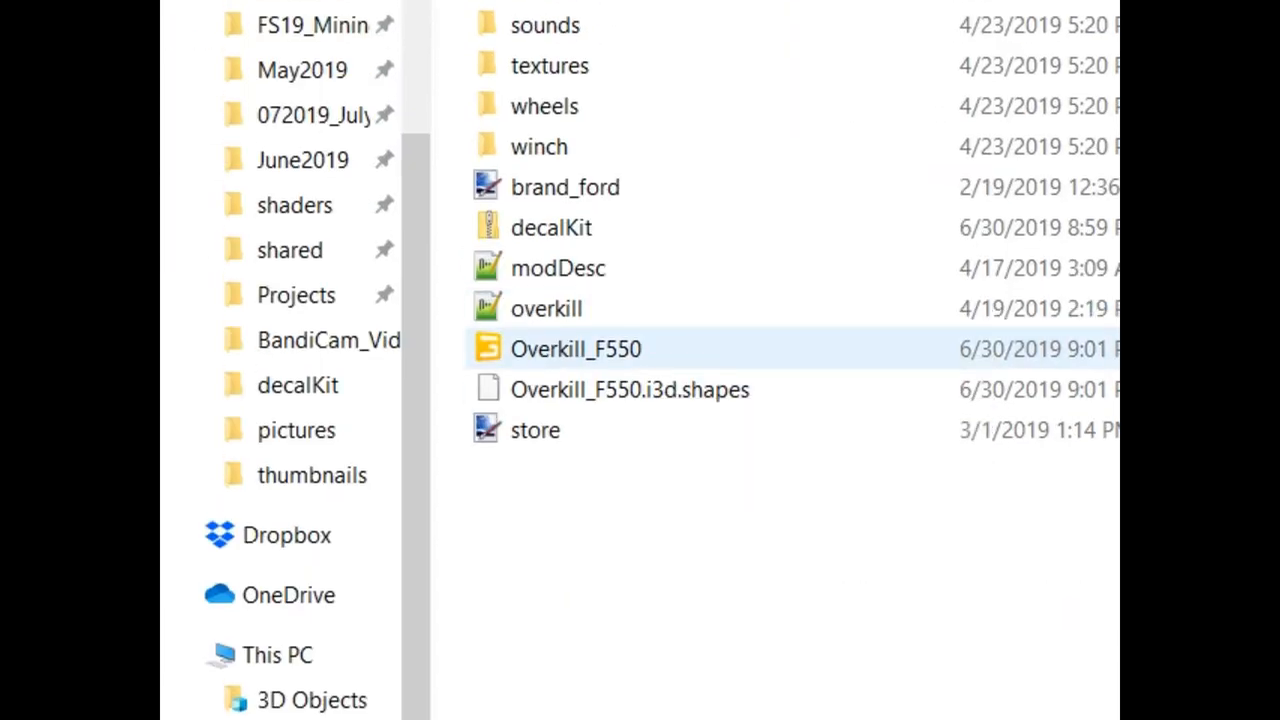
Open the Overkill_F550 i3d scene in GIANTS Editor.
{"action": "double_click", "coordinate": [575, 348]}
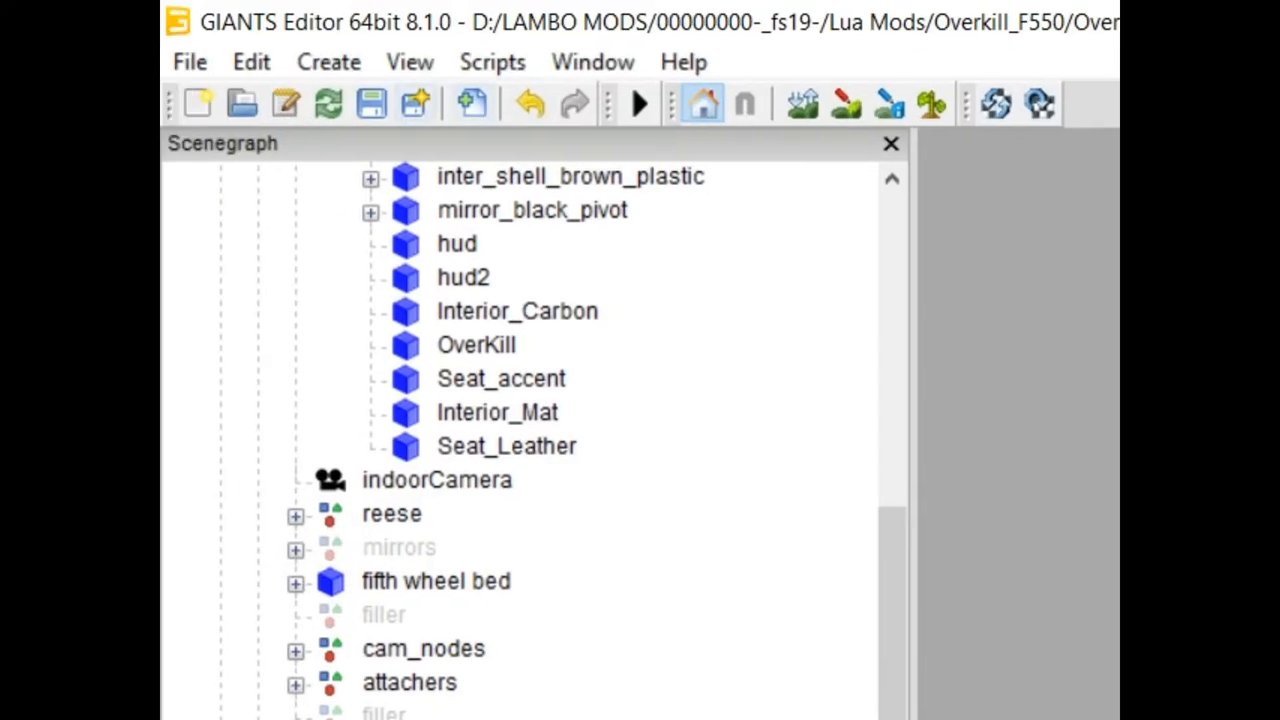
{"action": "mouse_move", "coordinate": [471, 103]}
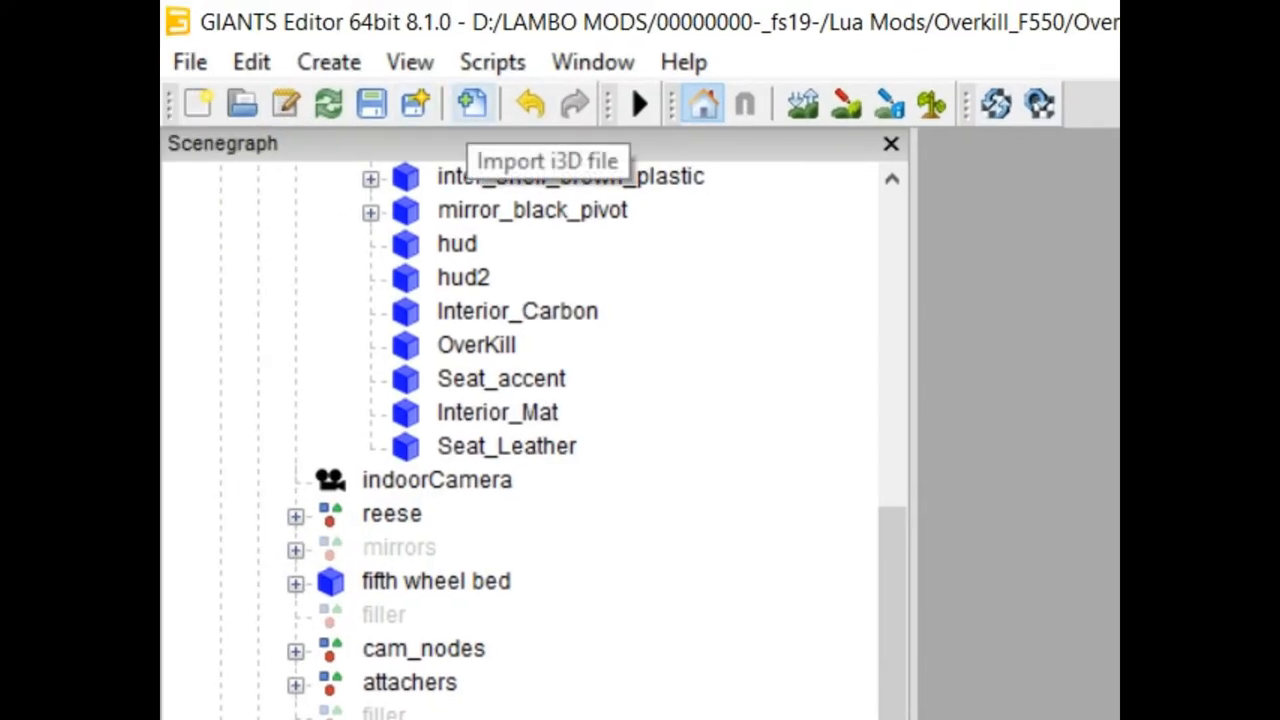
Import the decal kit i3D and expand decalKit_Main to show decalKit_visual and placement nodes.
{"action": "left_click", "coordinate": [470, 103]}
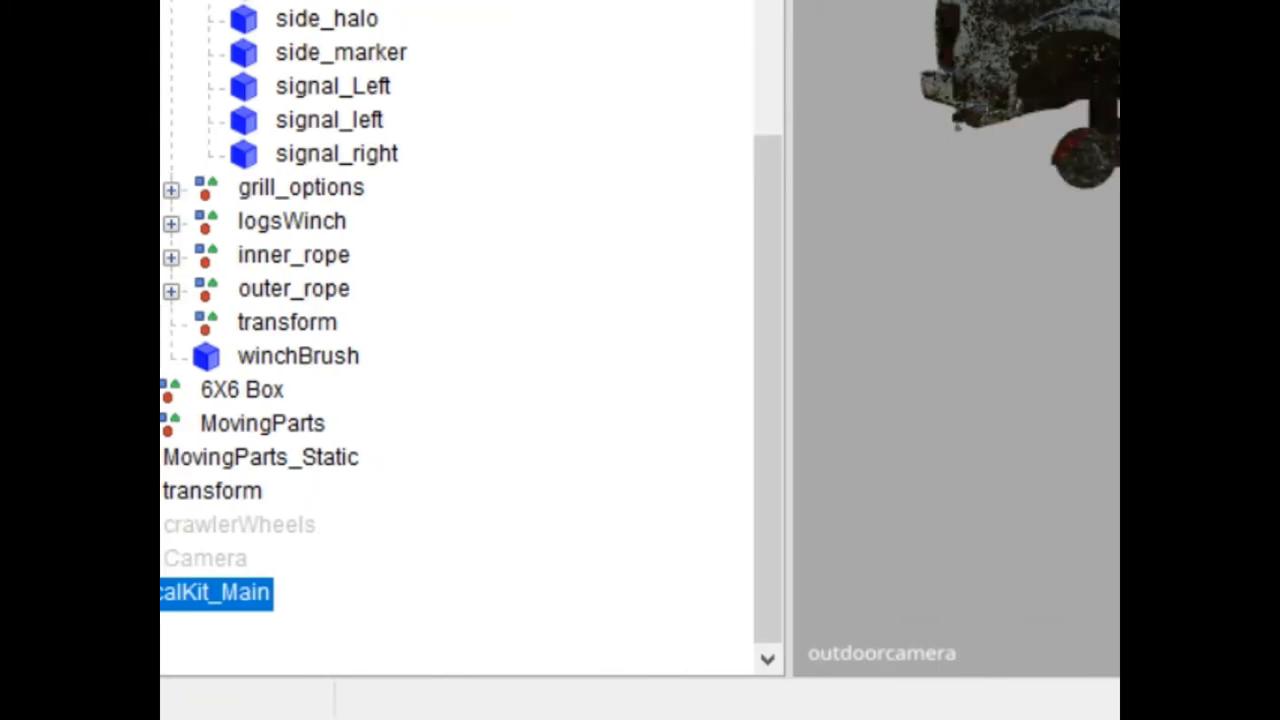
{"action": "left_click", "coordinate": [171, 592]}
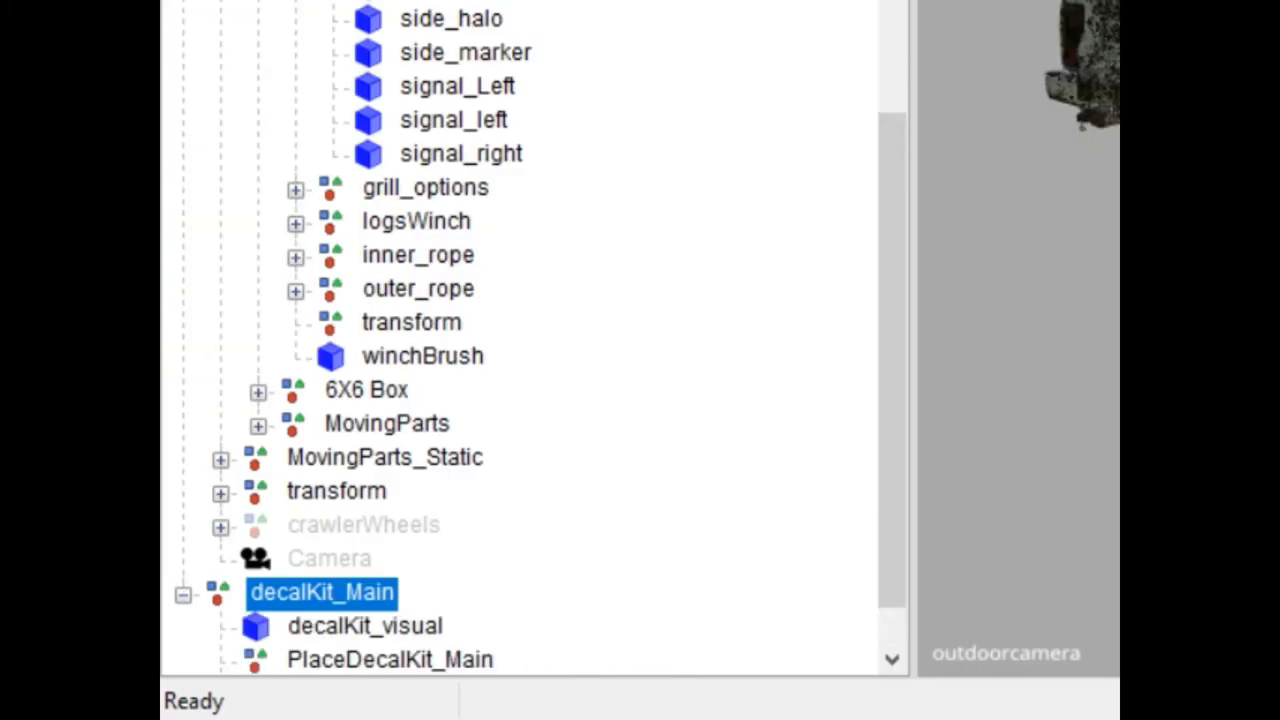
{"action": "scroll", "scroll_direction": "down", "scroll_amount": 3}
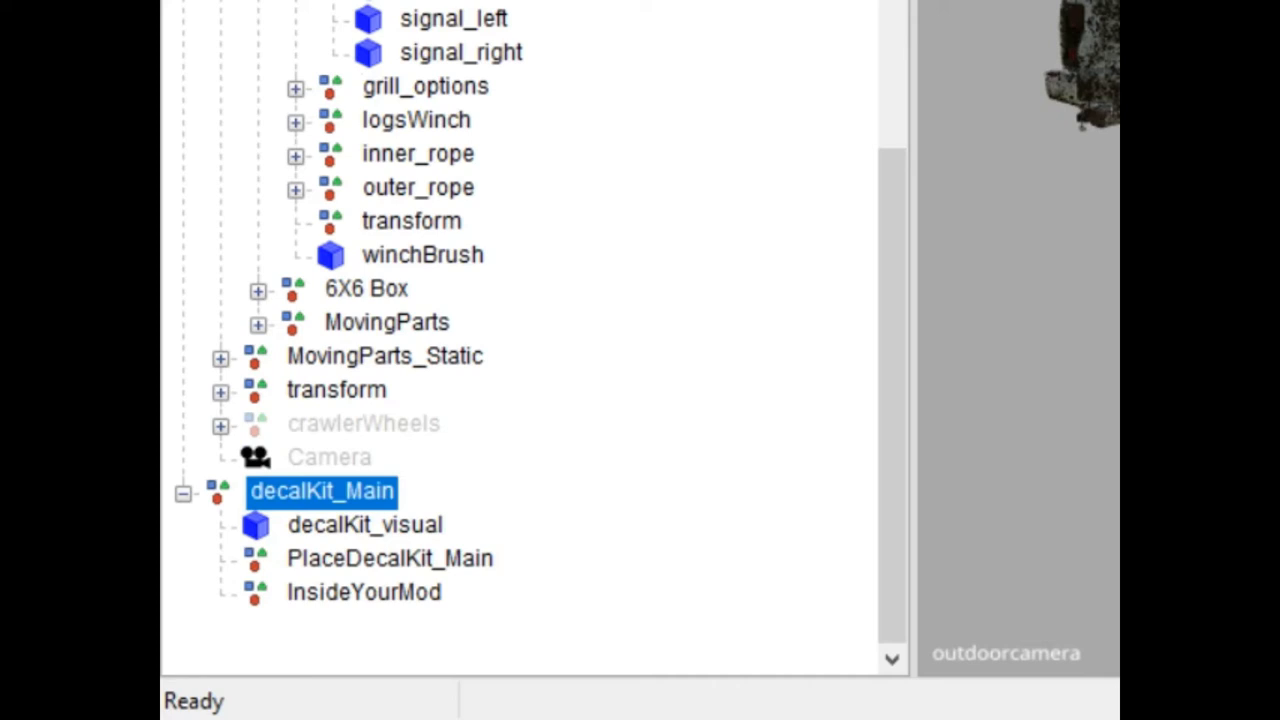
Nest decalKit_Main under the Overkill truck hierarchy beside Camera and crawlerWheels, then collapse the root.
{"action": "left_click", "coordinate": [365, 524]}
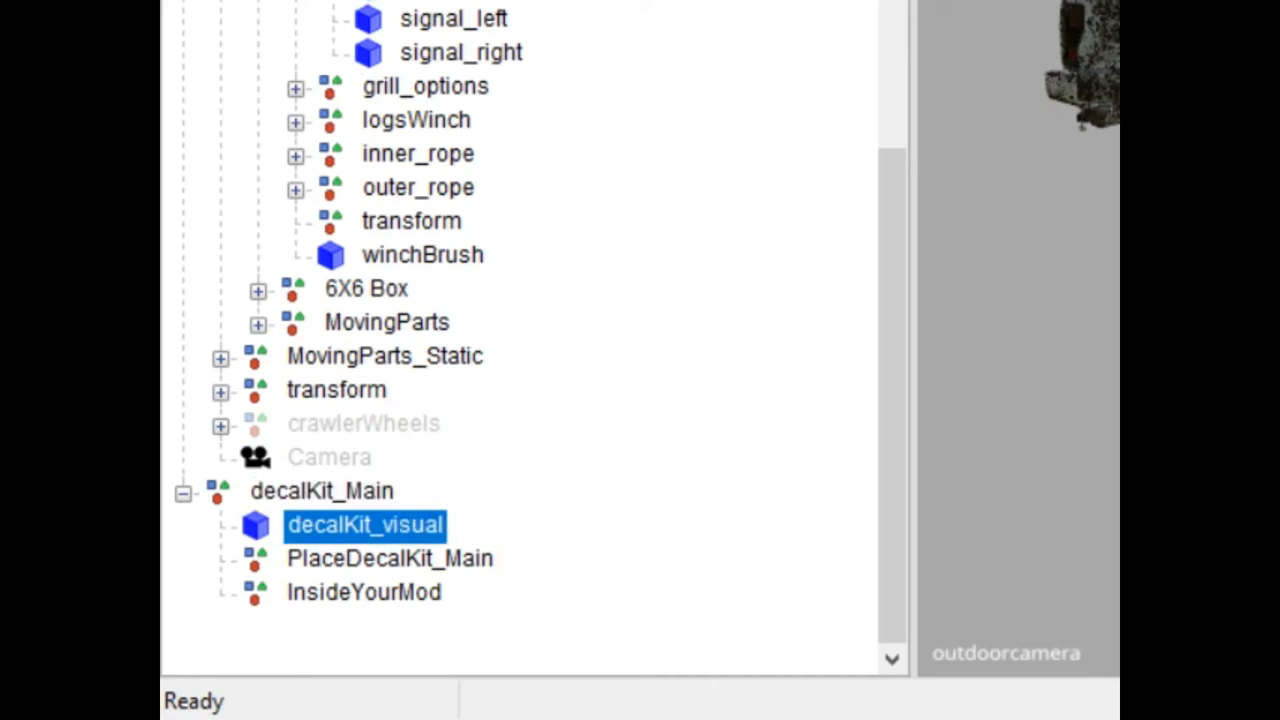
{"action": "left_click", "coordinate": [321, 490]}
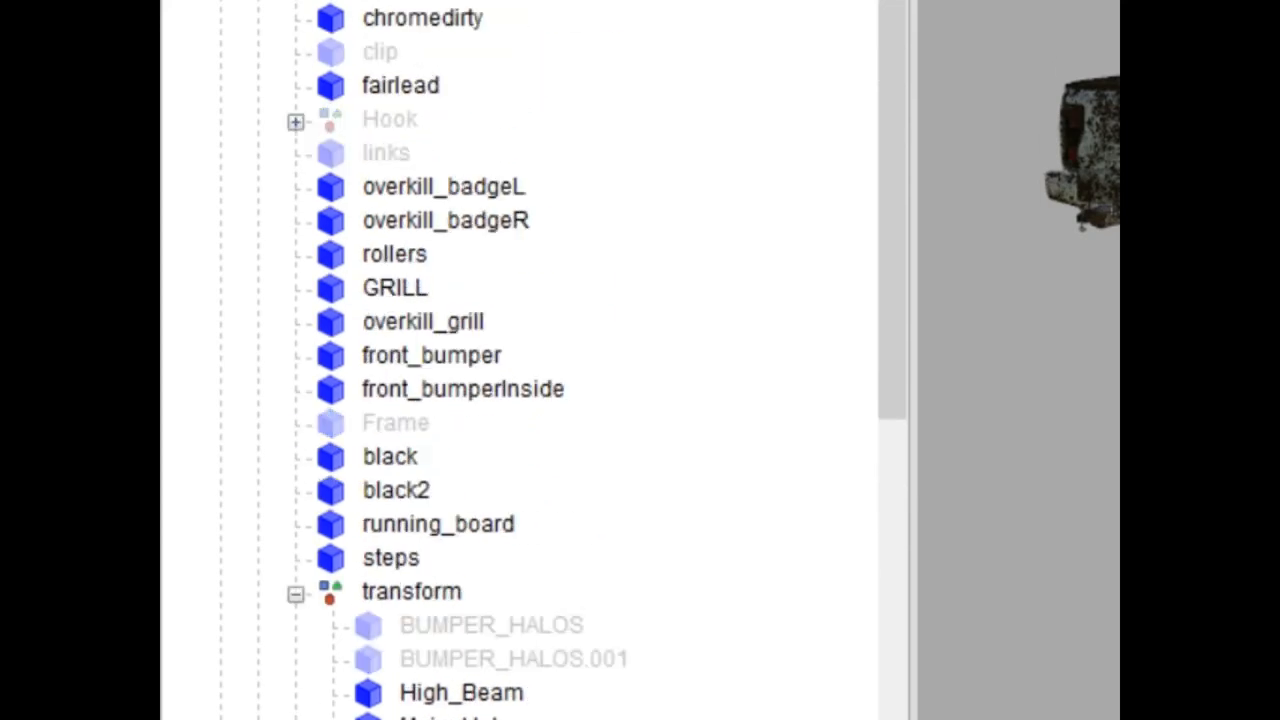
{"action": "scroll", "scroll_direction": "down", "scroll_amount": 3}
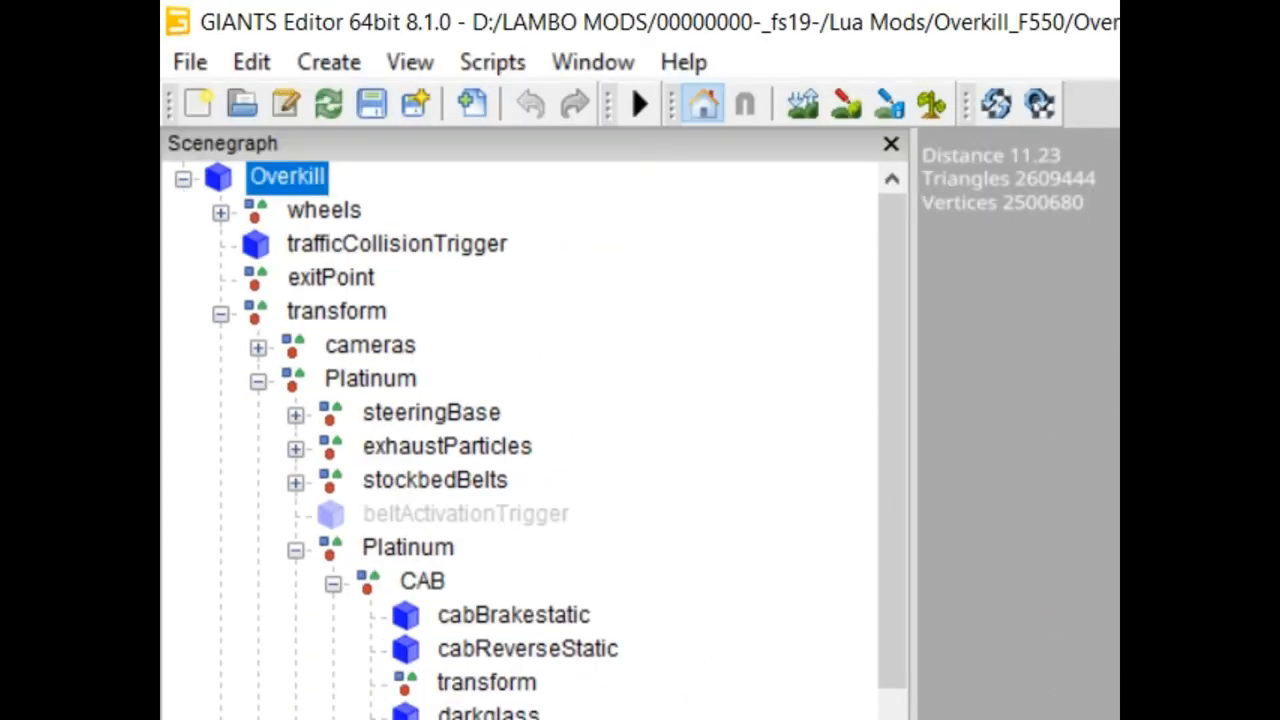
{"action": "left_click", "coordinate": [183, 177]}
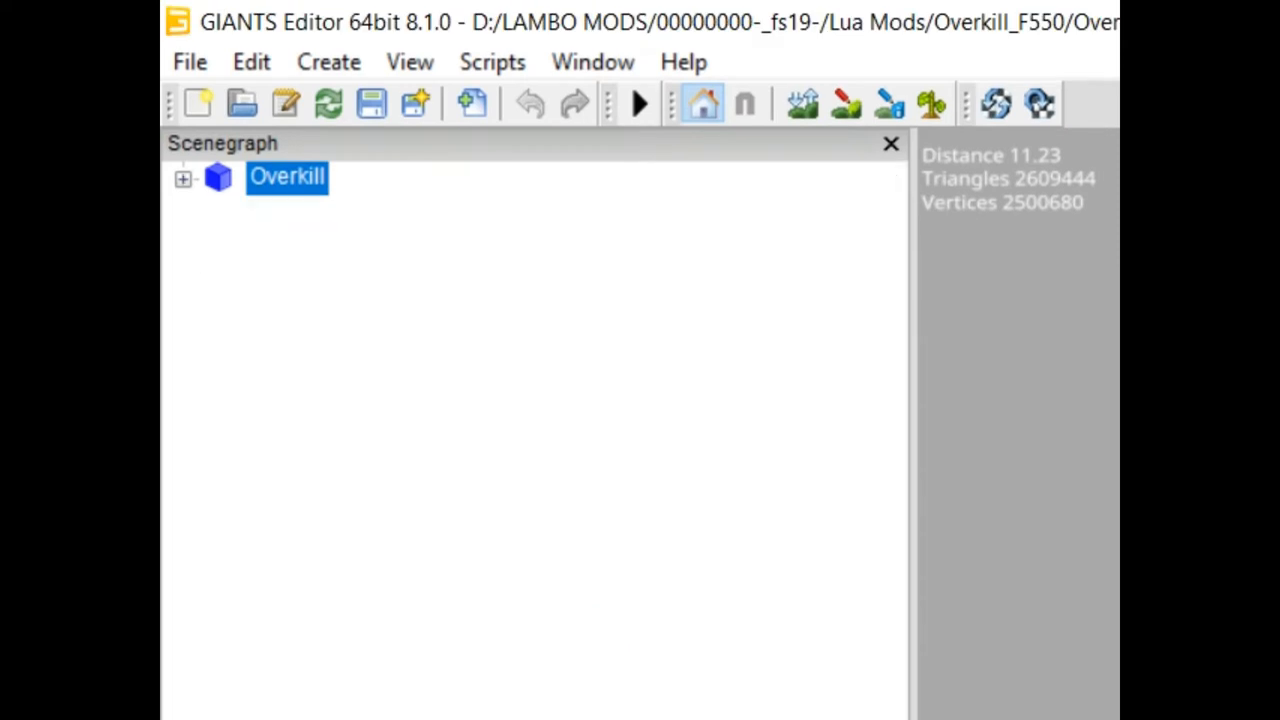
{"action": "left_click", "coordinate": [183, 178]}
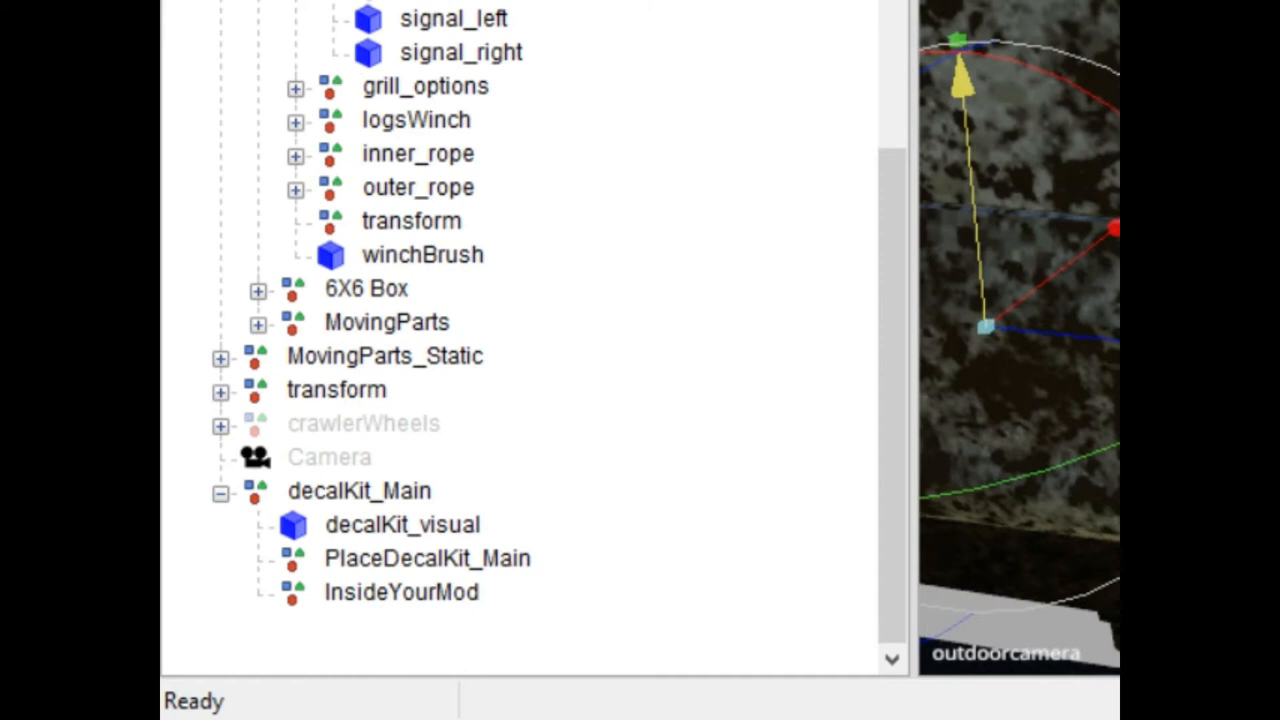
Show the Material Editing panel for the selected decal kit part.
{"action": "left_click", "coordinate": [399, 524]}
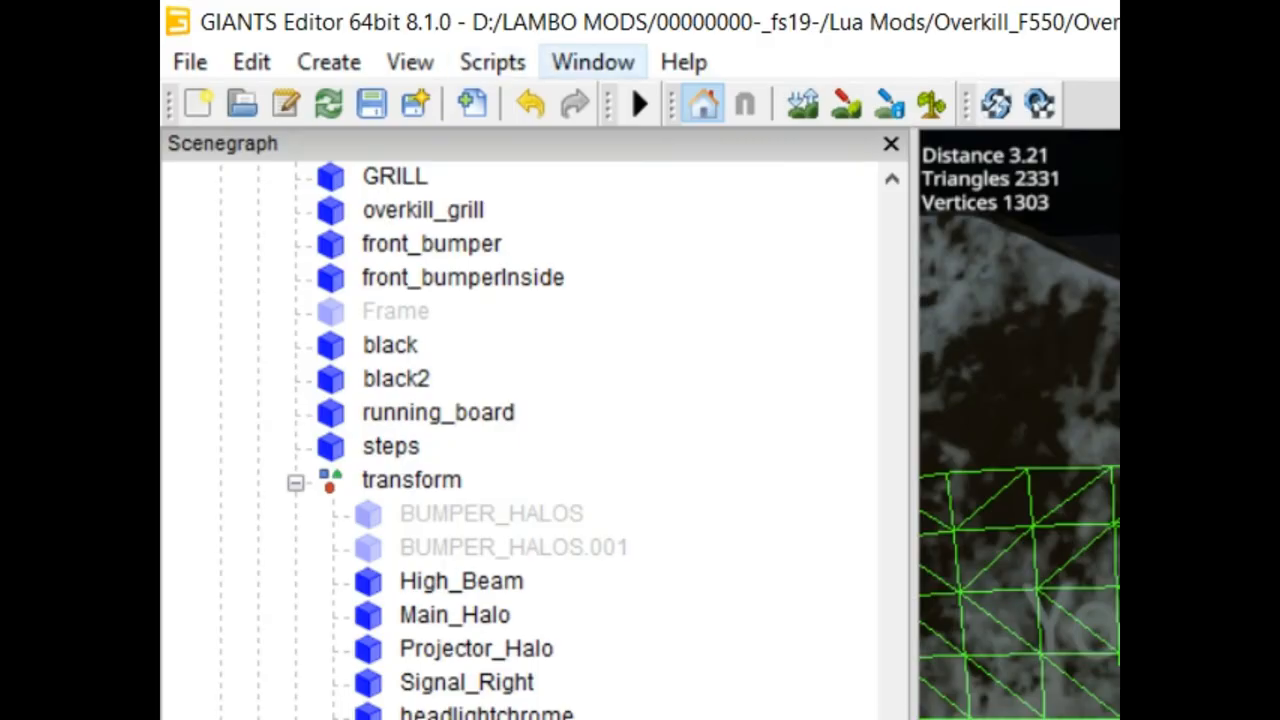
{"action": "left_click", "coordinate": [592, 61]}
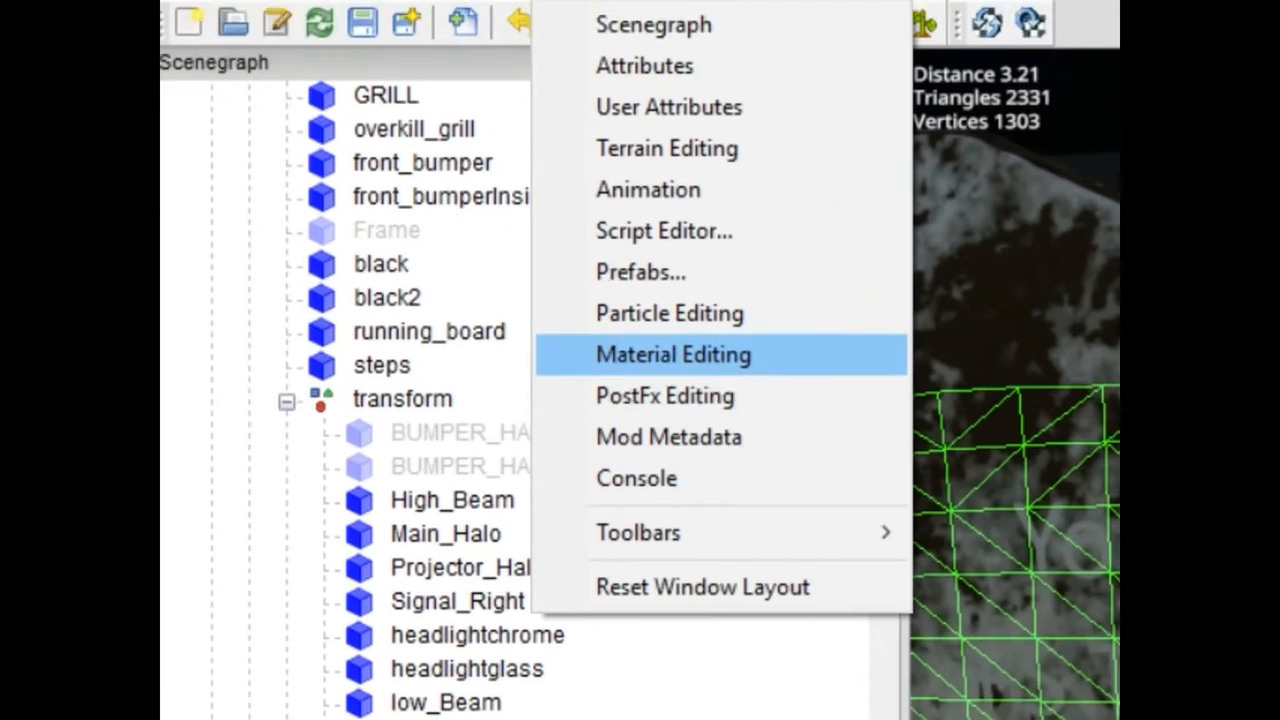
{"action": "left_click", "coordinate": [673, 354]}
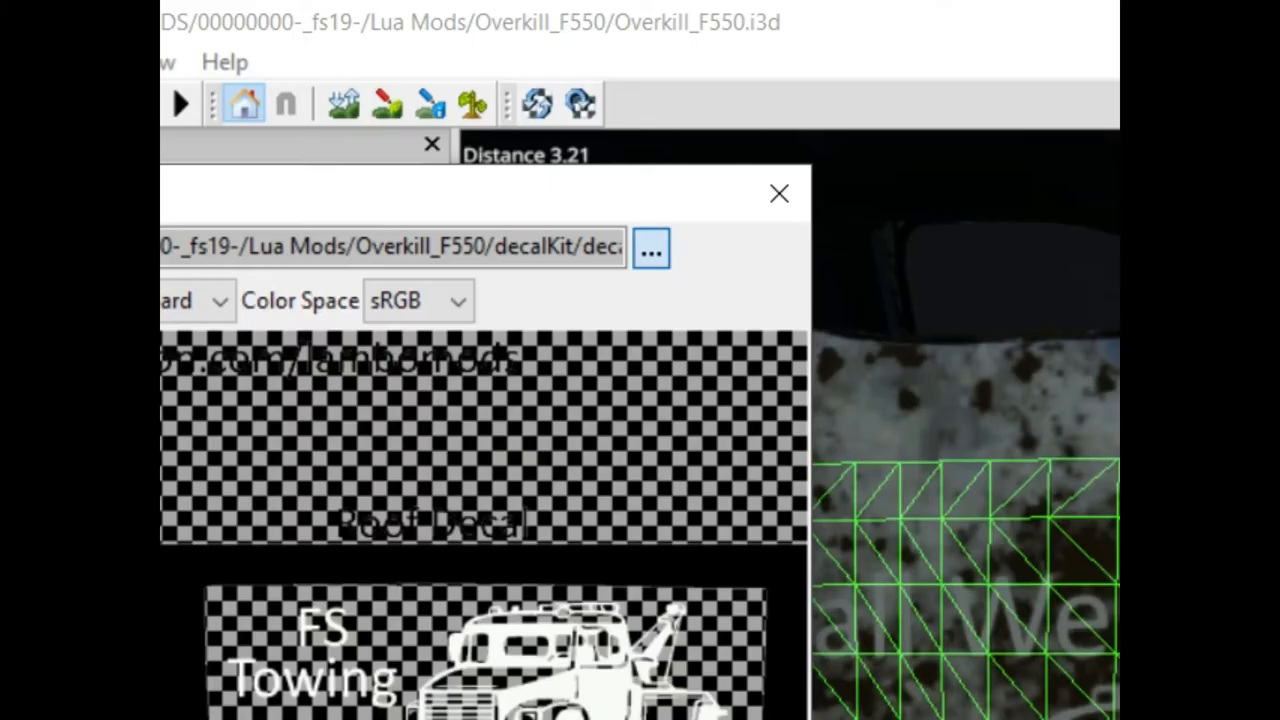
Load the GP decal image from decalKit as the material's albedo map.
{"action": "left_click", "coordinate": [651, 248]}
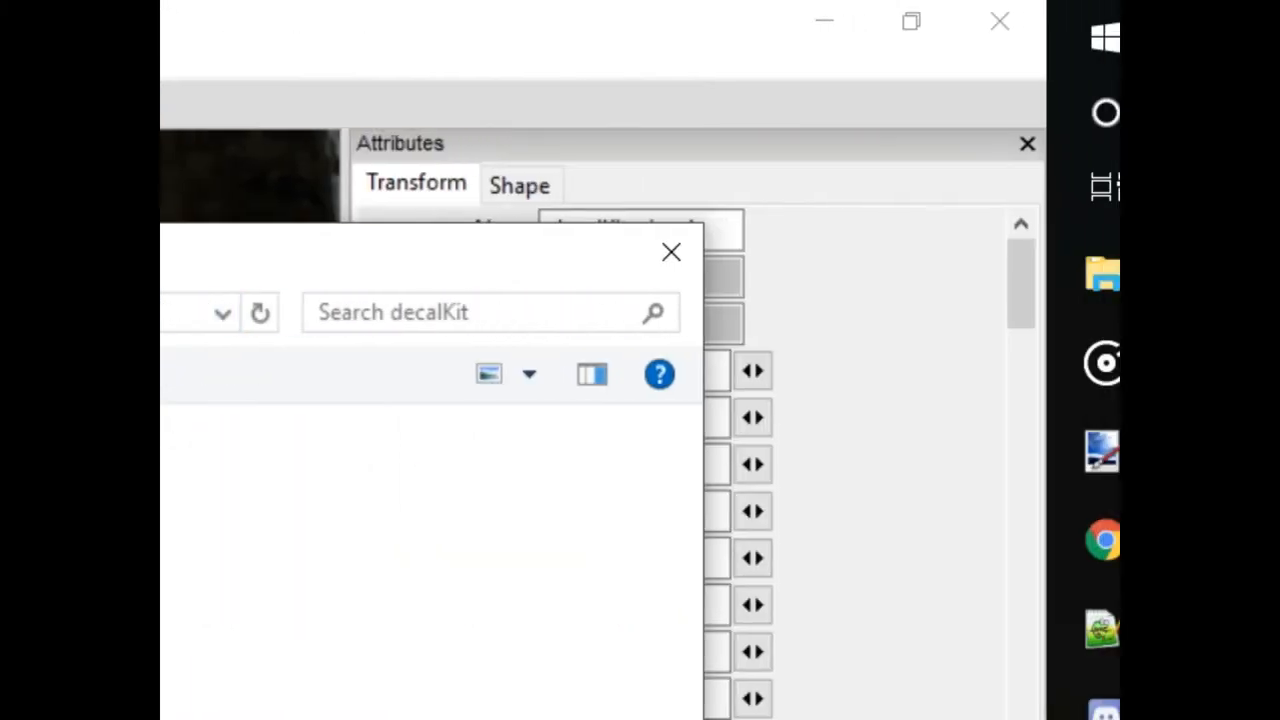
{"action": "left_click", "coordinate": [671, 252]}
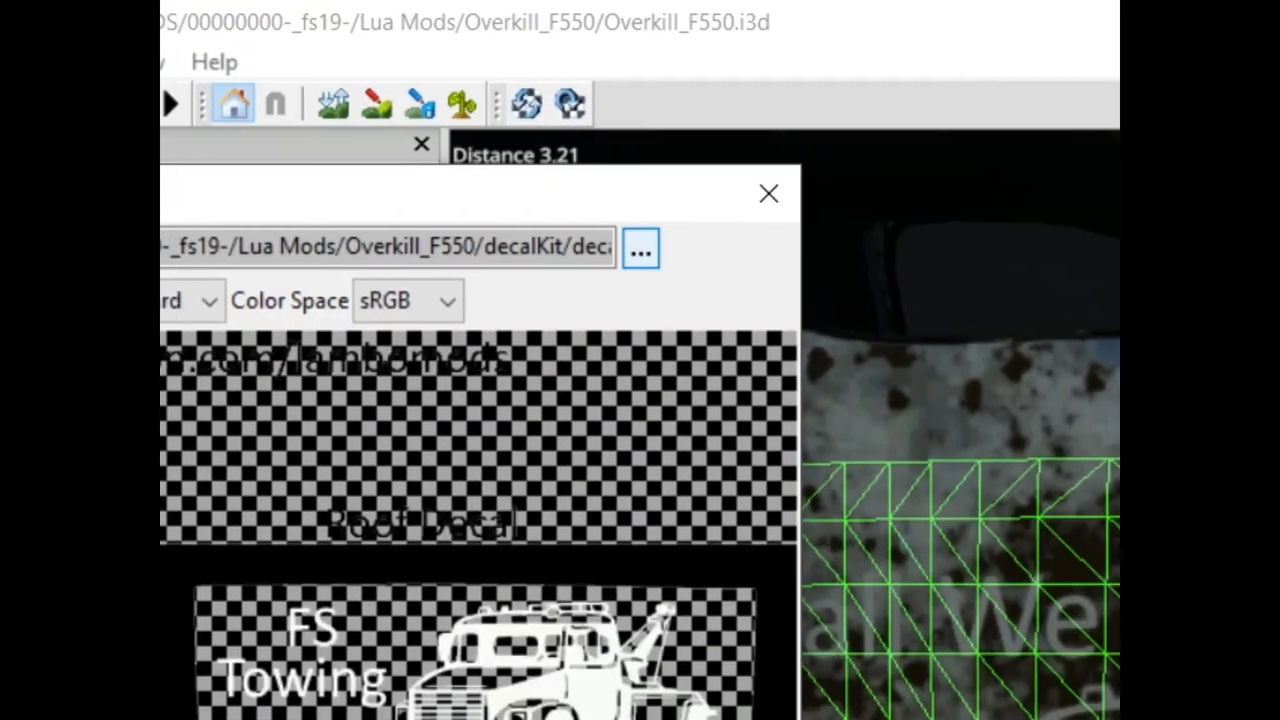
{"action": "left_click", "coordinate": [640, 248]}
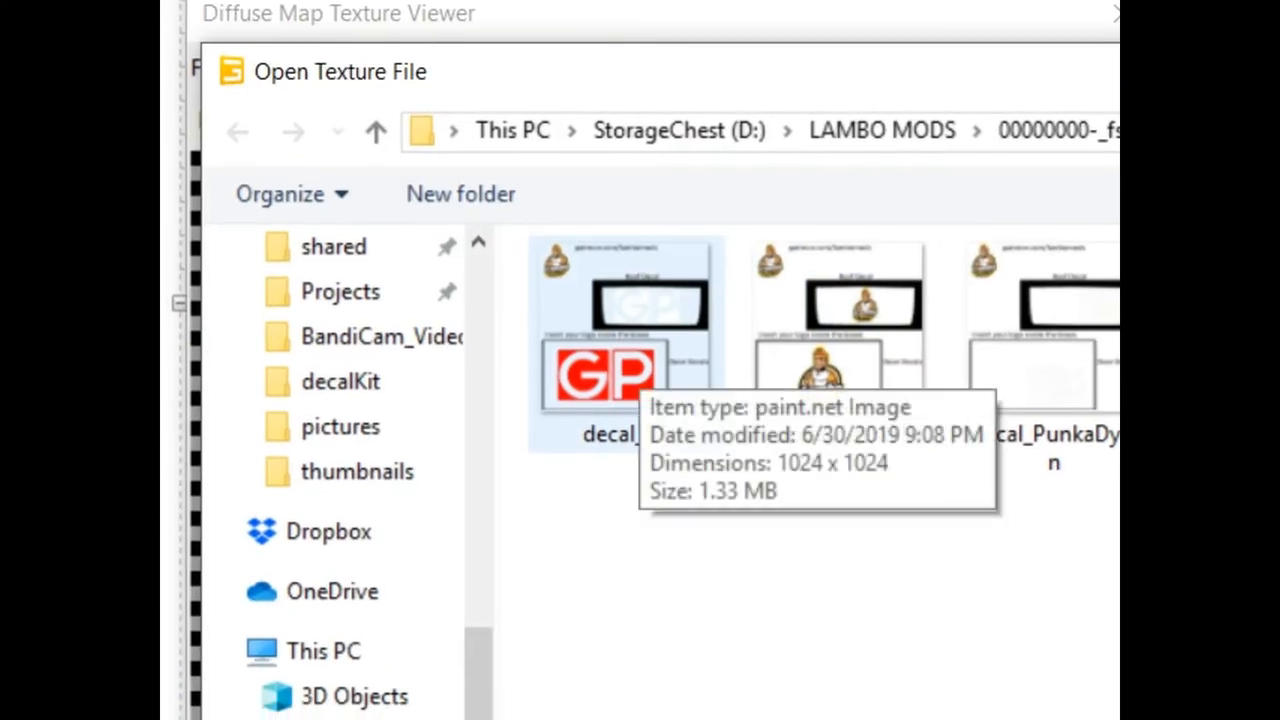
{"action": "double_click", "coordinate": [626, 340]}
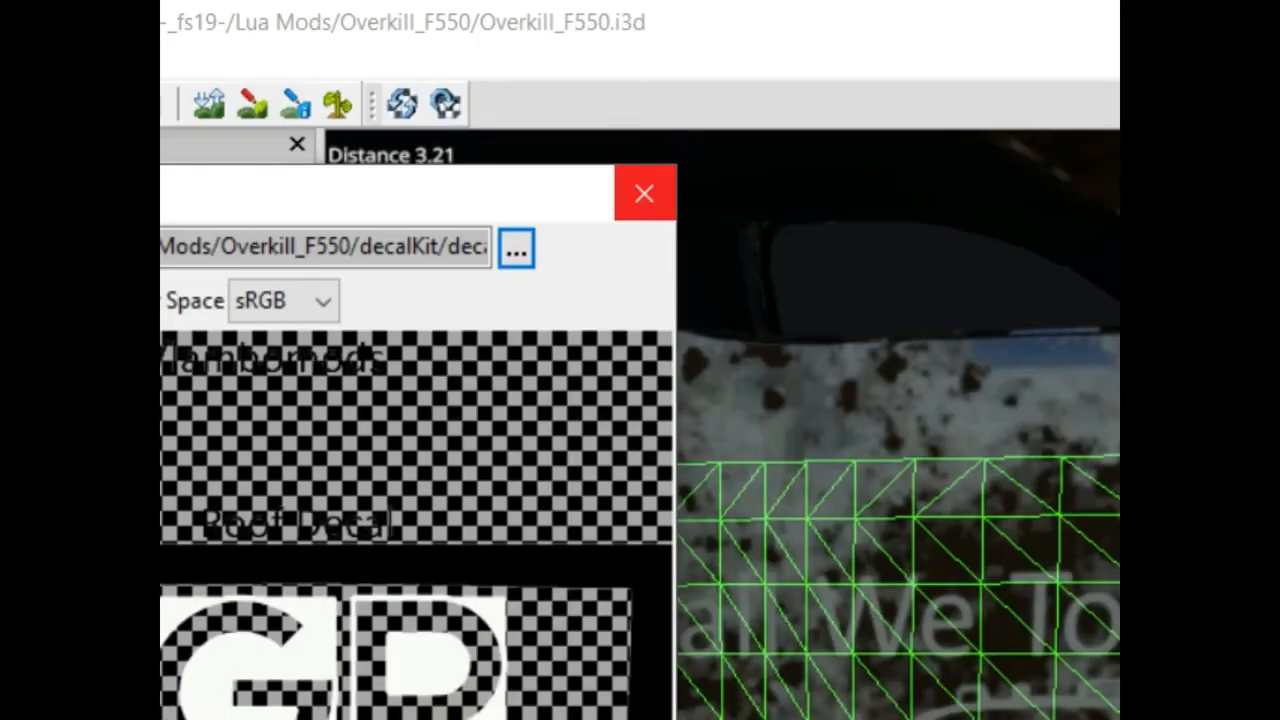
{"action": "left_click", "coordinate": [644, 192]}
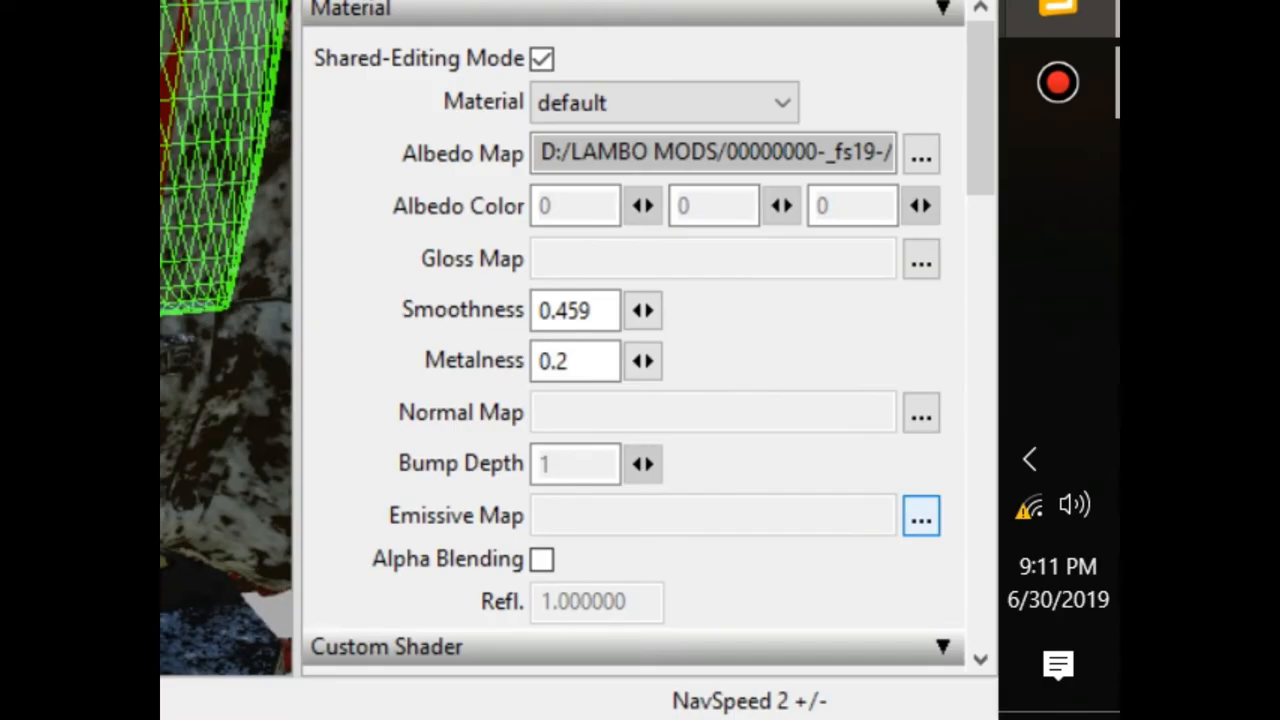
{"action": "left_click", "coordinate": [920, 515]}
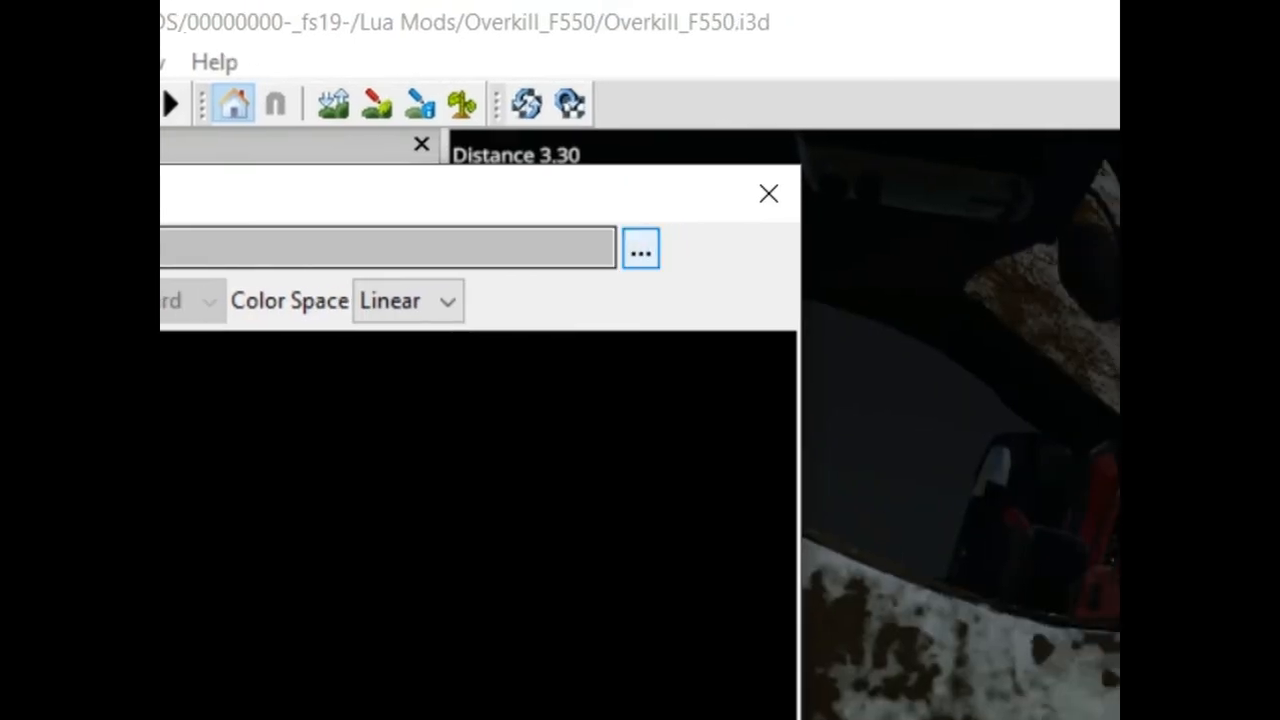
{"action": "left_click", "coordinate": [640, 248]}
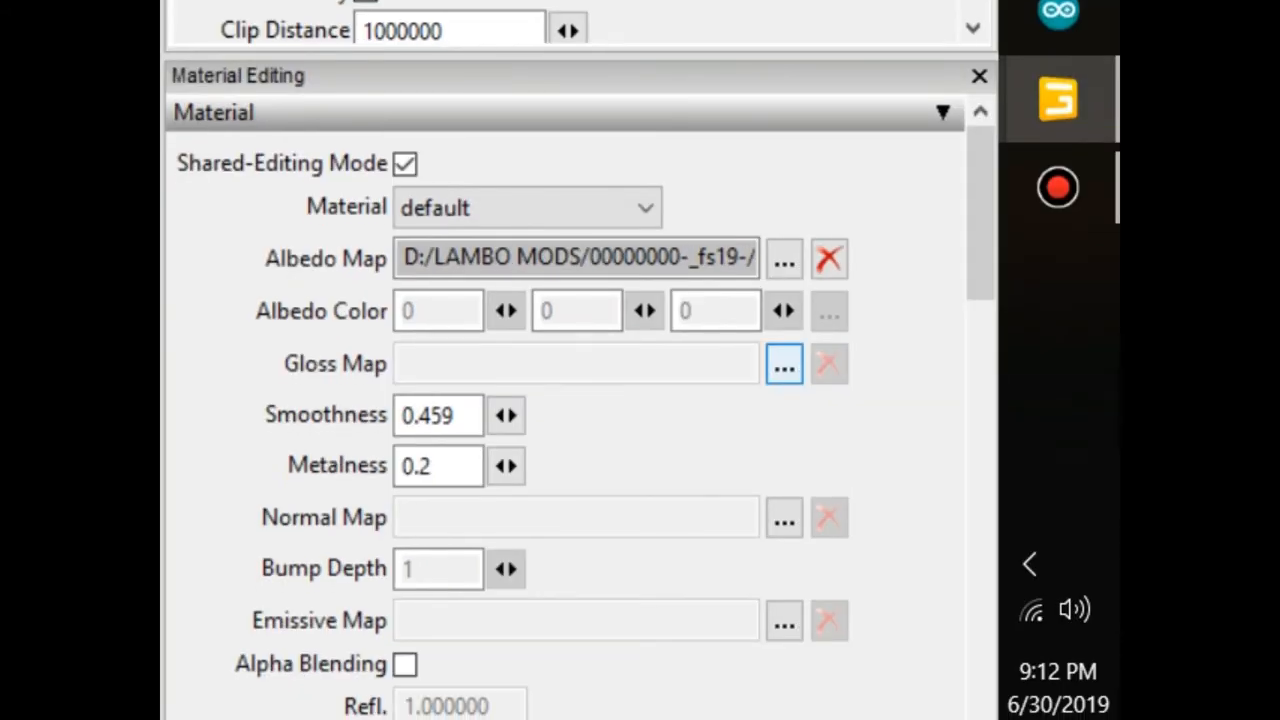
Set a reflector specular texture from Farming Simulator 19 data/shared as the gloss map.
{"action": "left_click", "coordinate": [784, 363]}
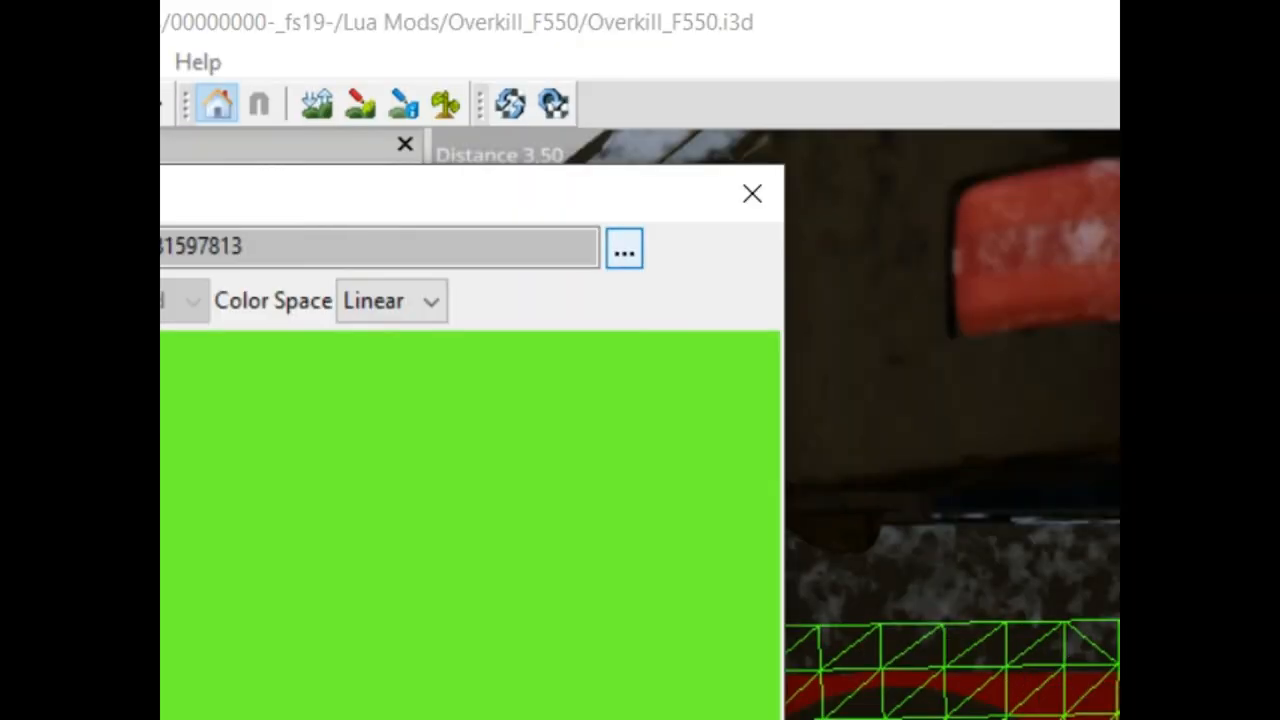
{"action": "left_click", "coordinate": [623, 248]}
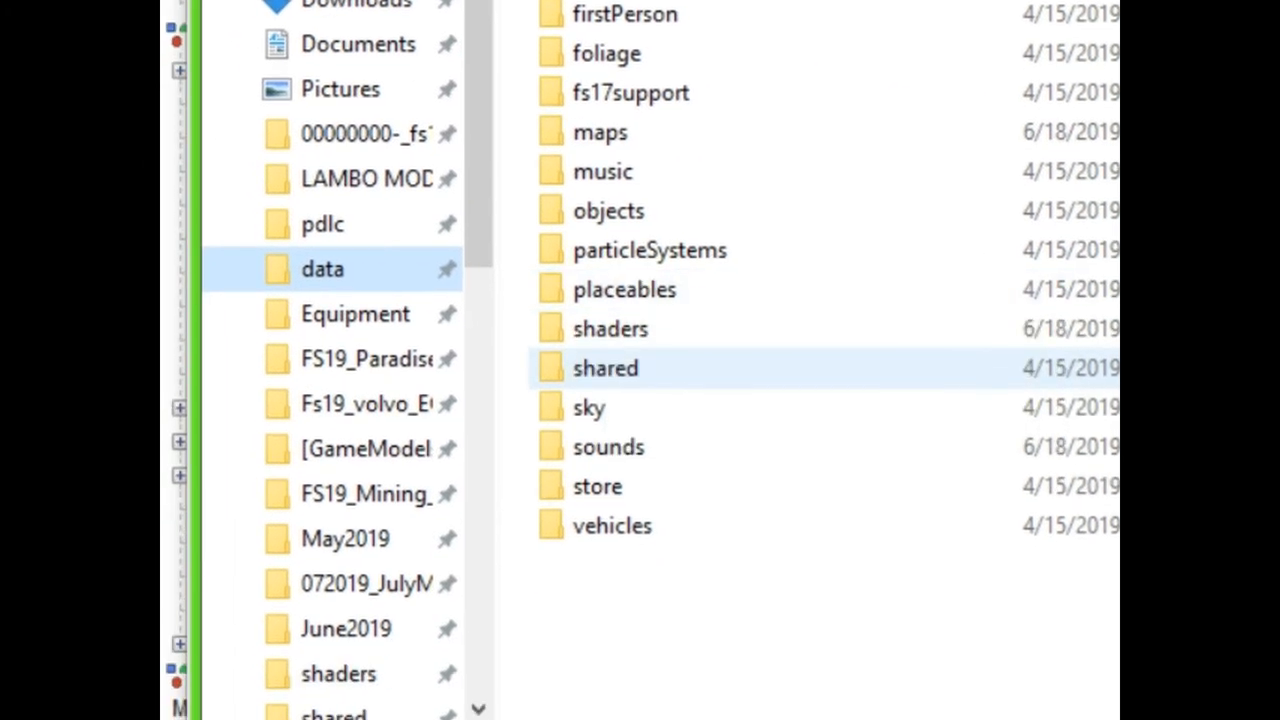
{"action": "double_click", "coordinate": [605, 368]}
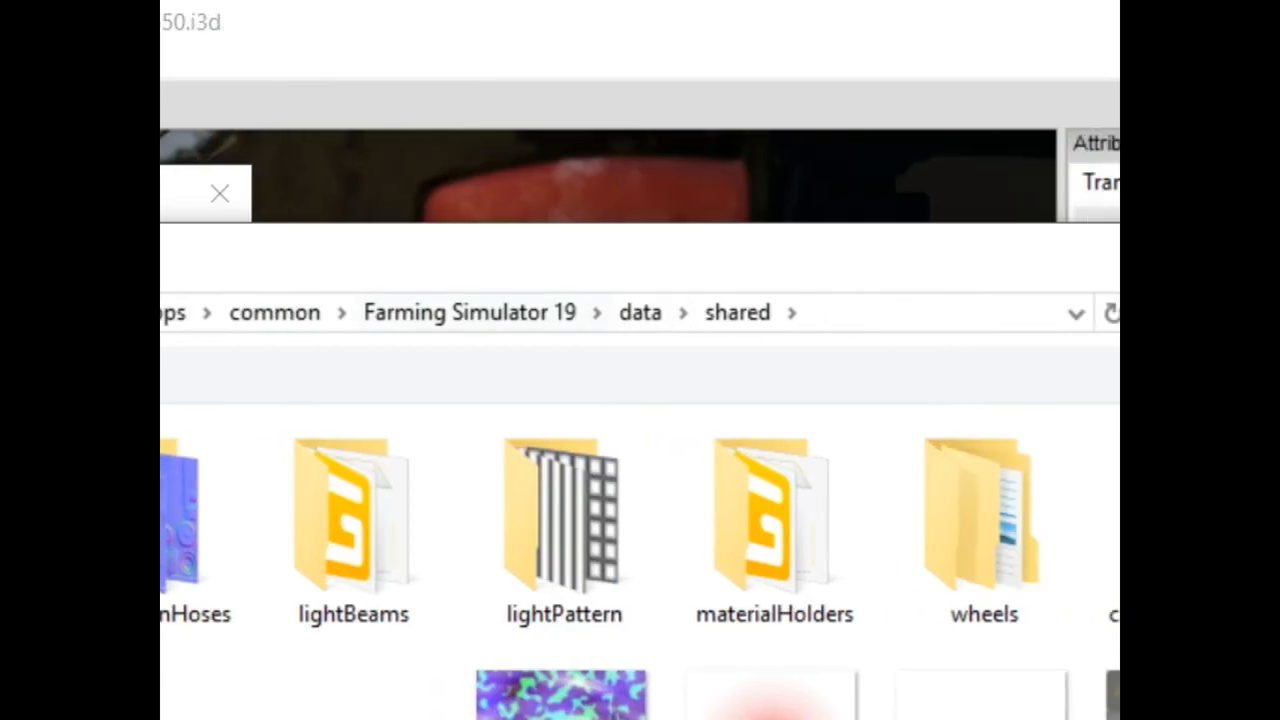
{"action": "scroll", "scroll_direction": "down", "scroll_amount": 3}
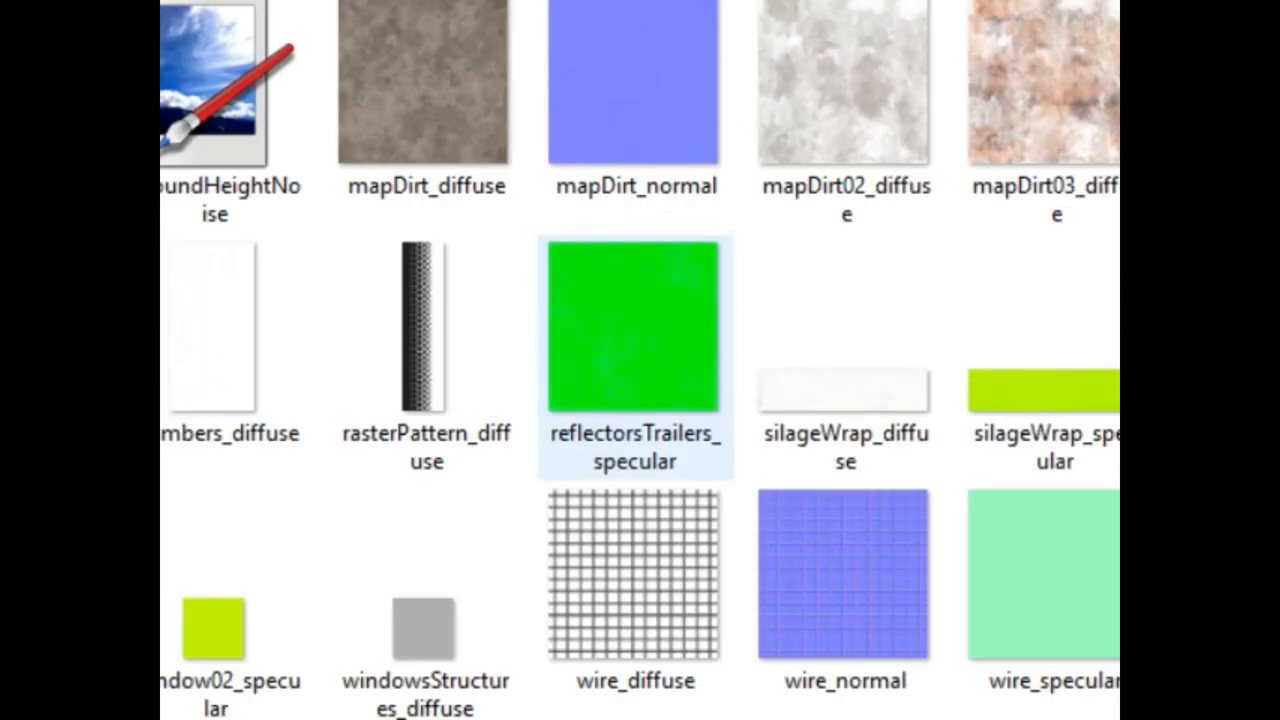
{"action": "scroll", "scroll_direction": "down", "scroll_amount": 3}
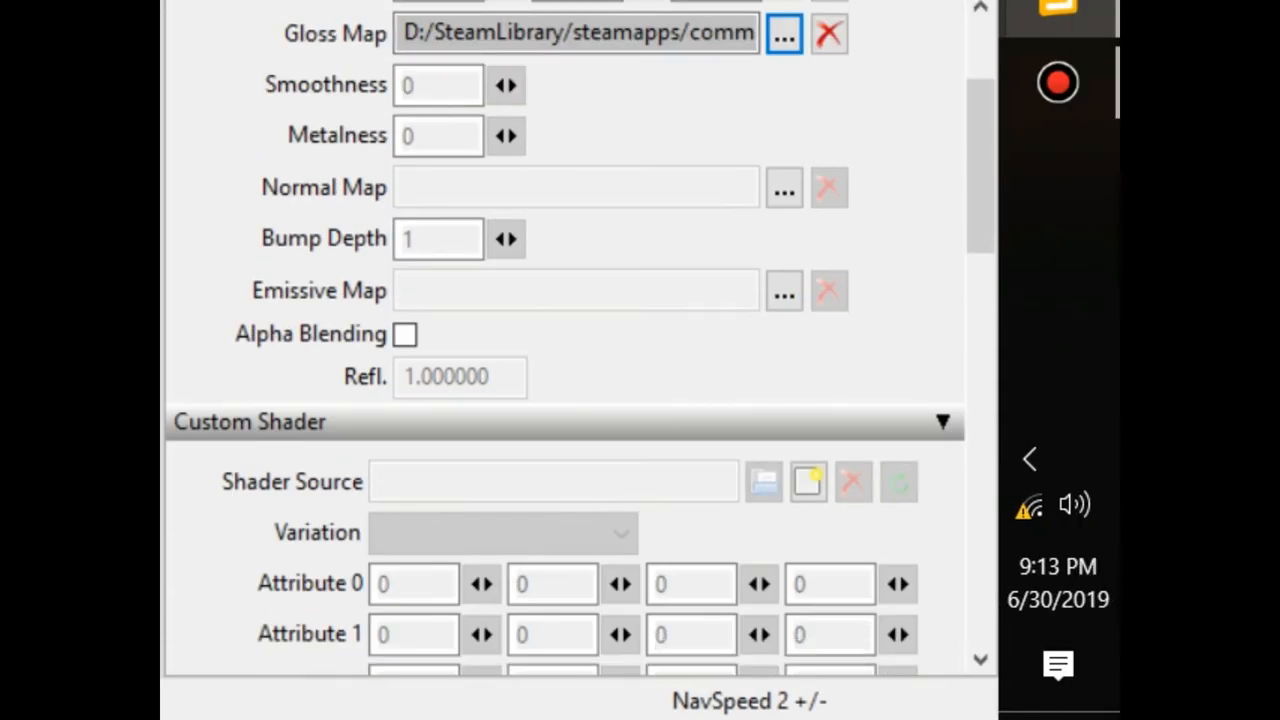
{"action": "mouse_move", "coordinate": [808, 481]}
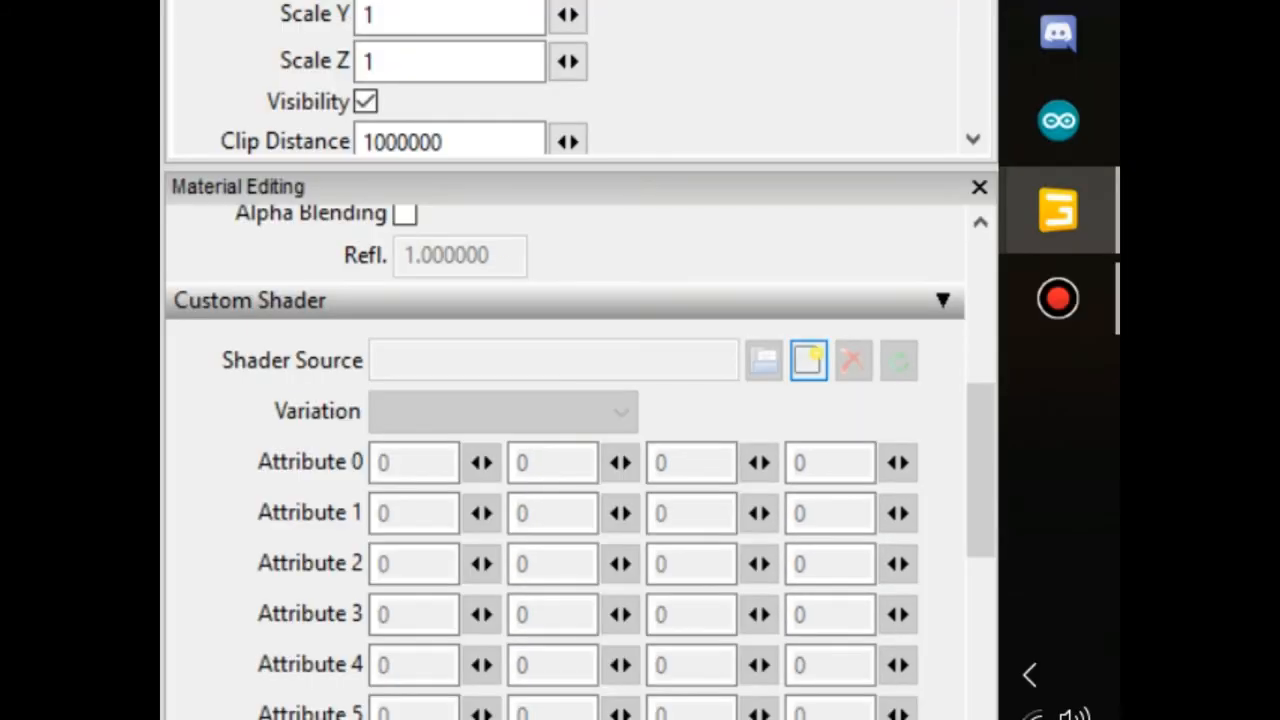
{"action": "mouse_move", "coordinate": [808, 358]}
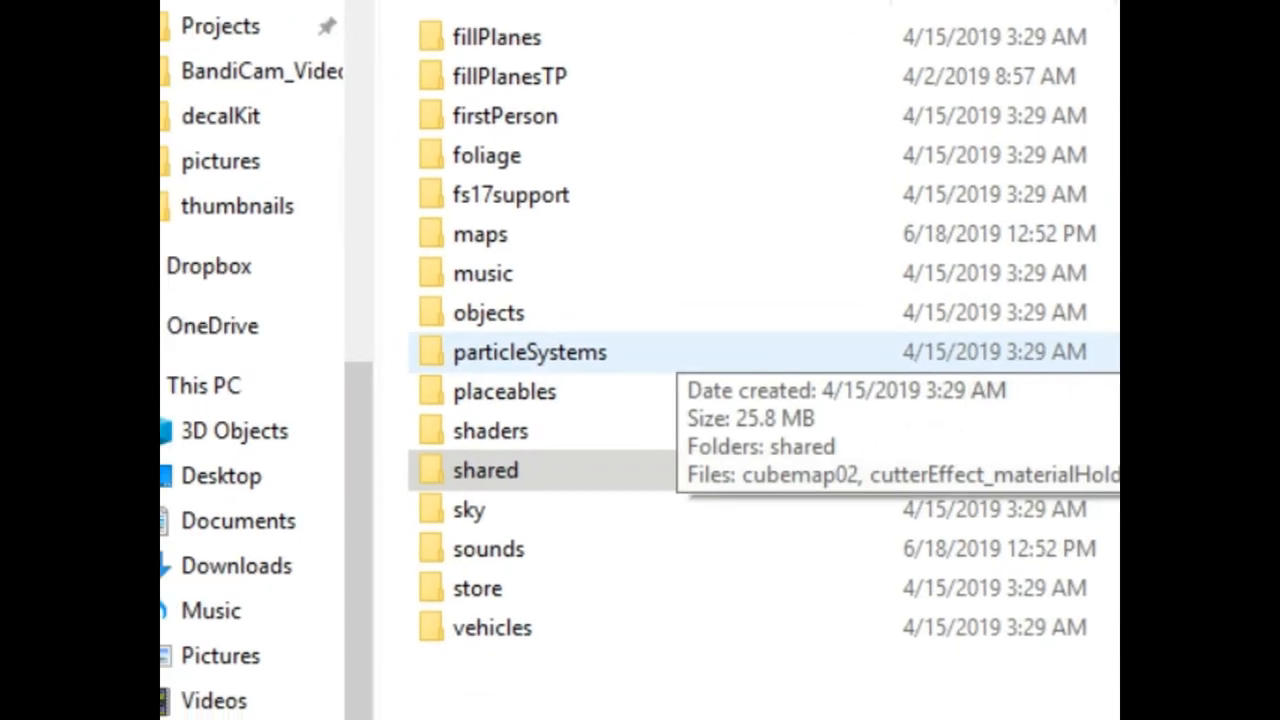
Pick a shader XML from the game's data/shaders folder as the Shader Source.
{"action": "double_click", "coordinate": [490, 430]}
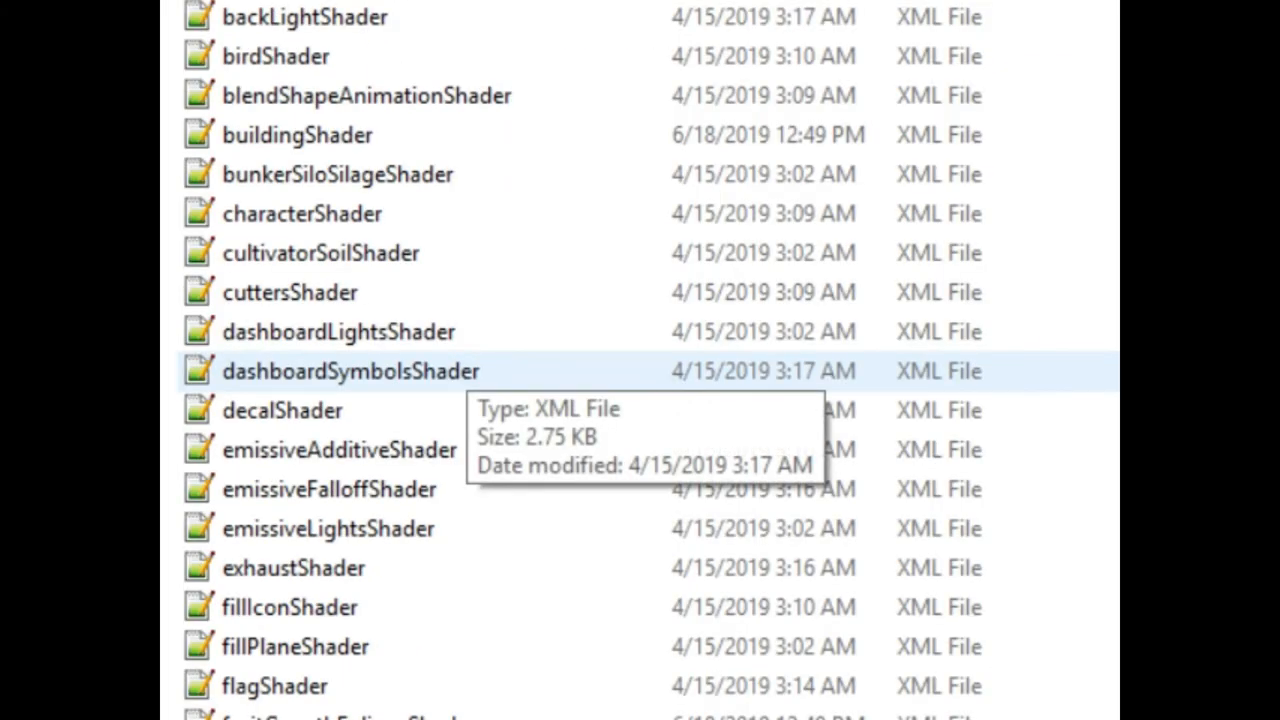
{"action": "left_click", "coordinate": [614, 353]}
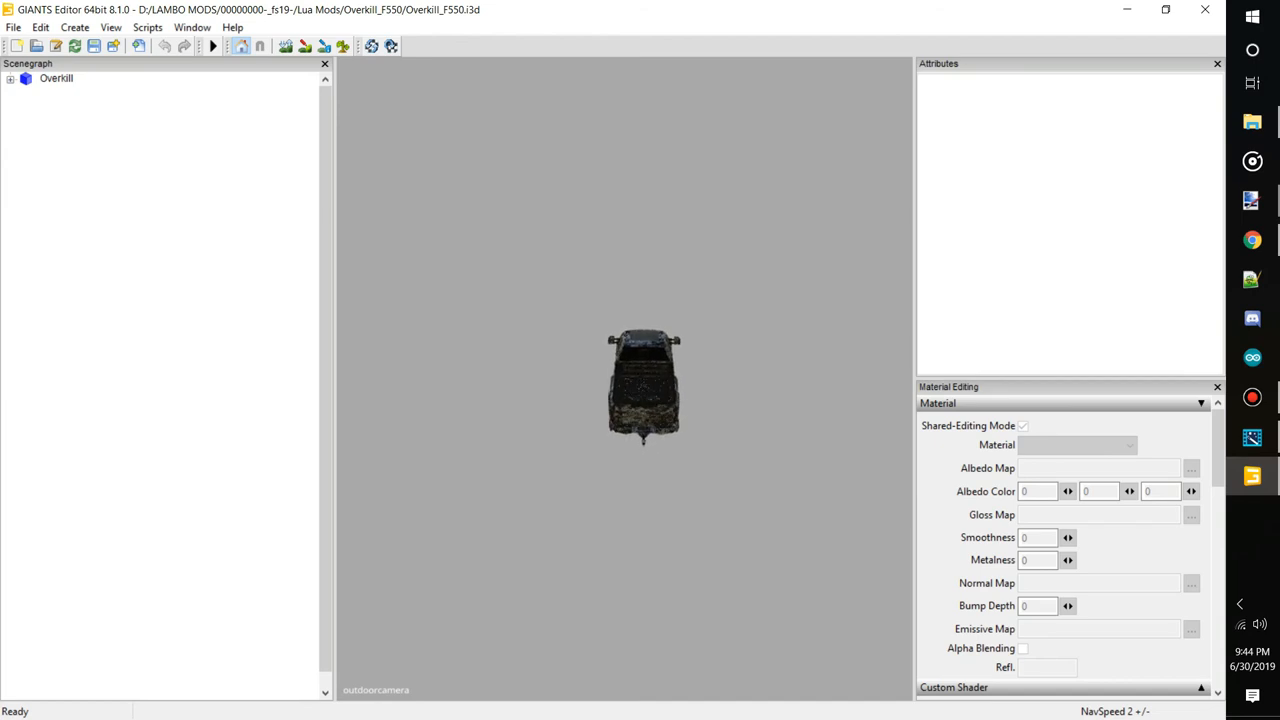
Save the Overkill_F550 scene from the toolbar.
{"action": "left_click", "coordinate": [10, 78]}
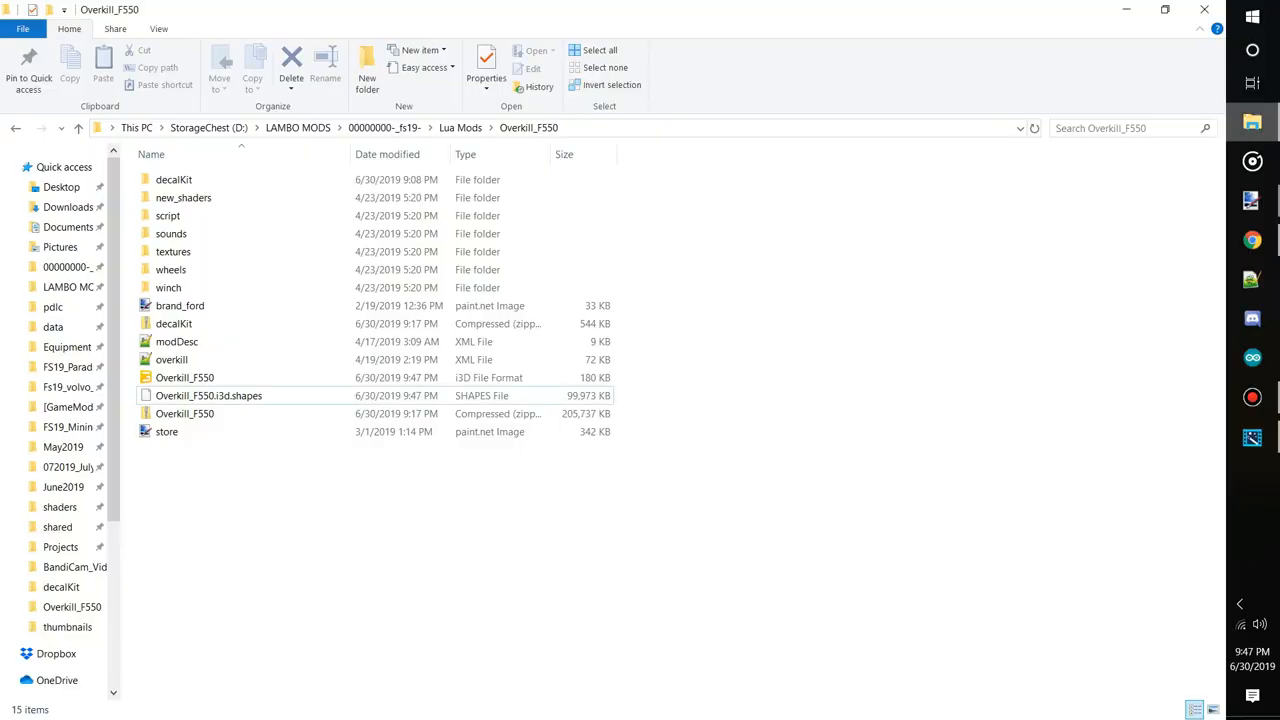
Delete the old Overkill_F550.zip and compress all mod files into a new Overkill_F550.zip.
{"action": "left_click", "coordinate": [184, 377]}
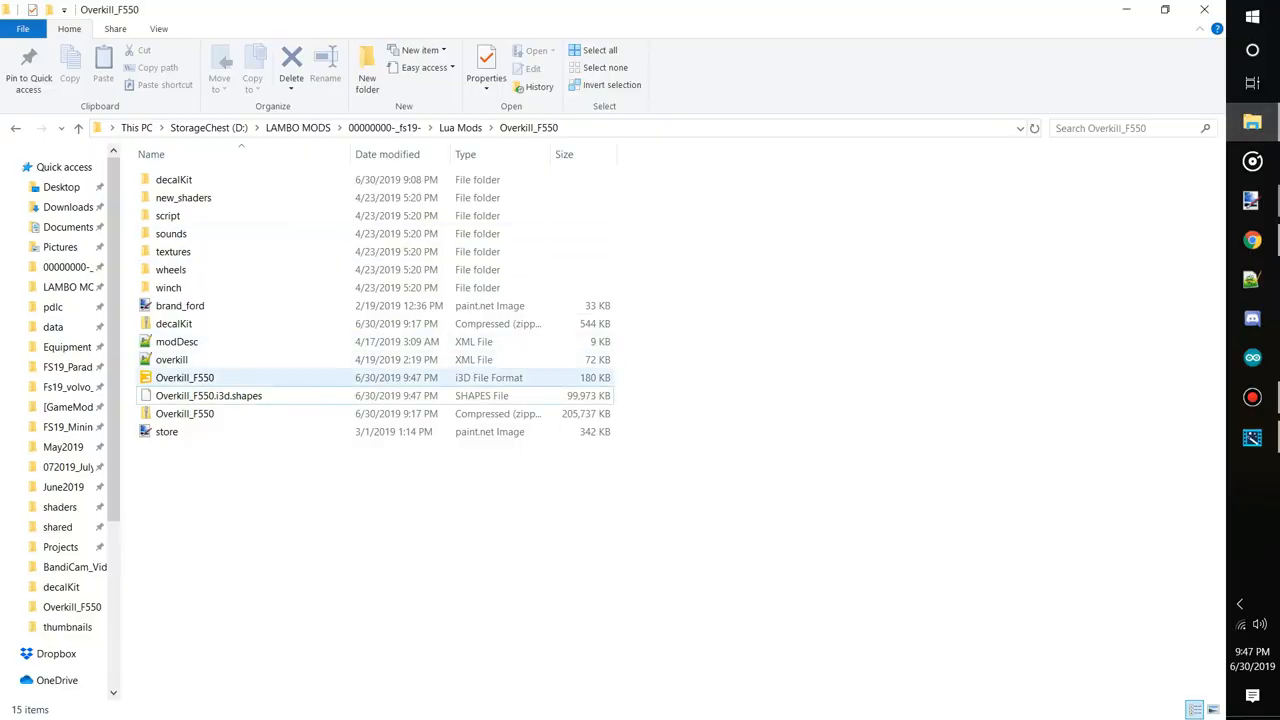
{"action": "left_click", "coordinate": [176, 341]}
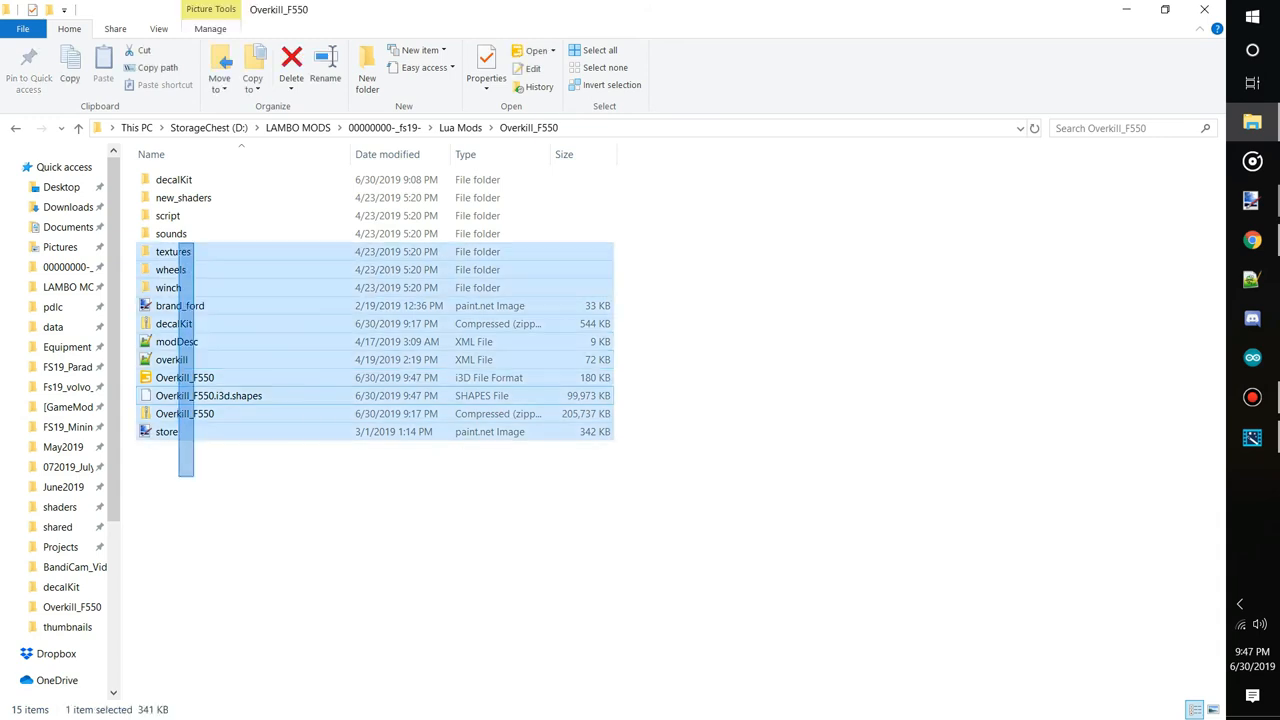
{"action": "left_click", "coordinate": [700, 500]}
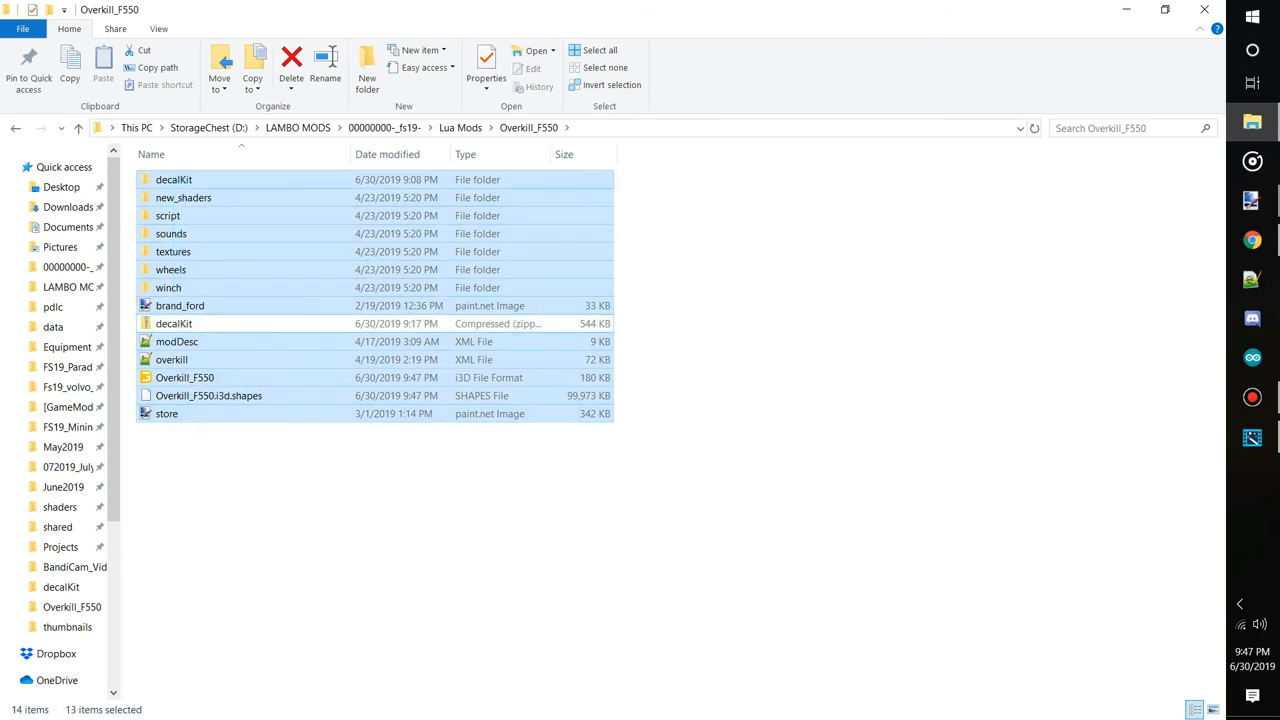
{"action": "right_click", "coordinate": [184, 360]}
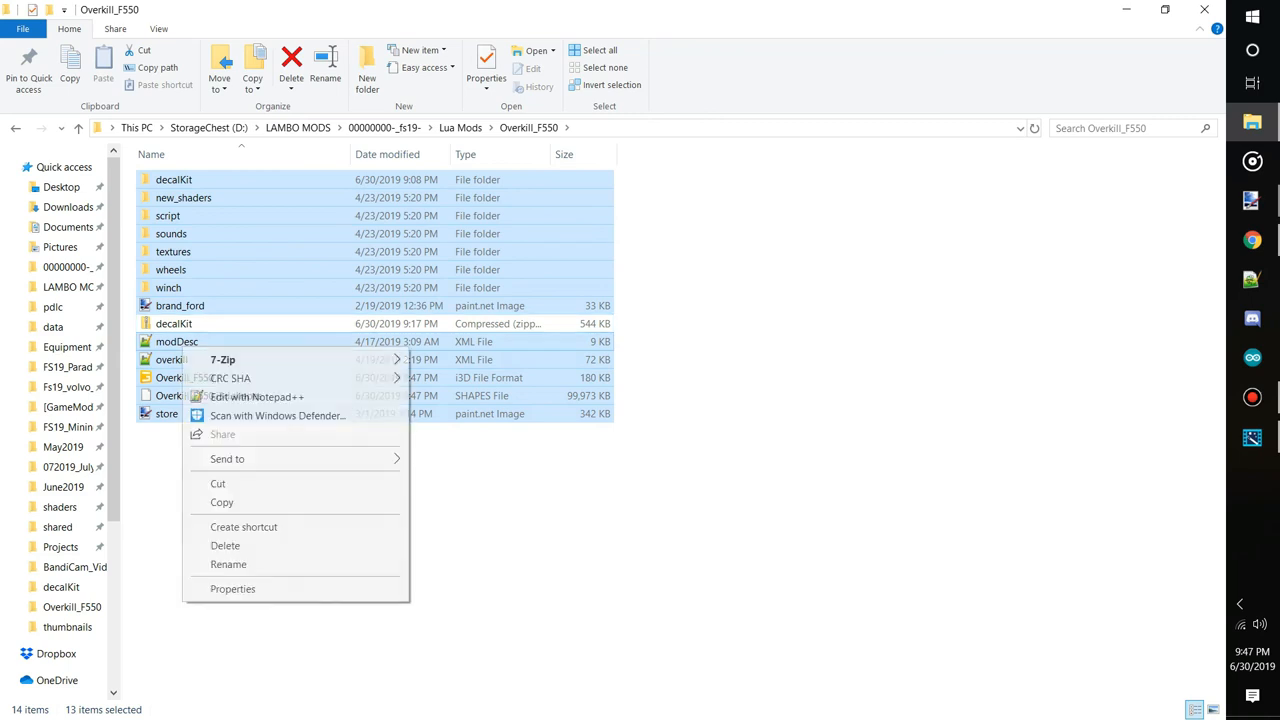
{"action": "mouse_move", "coordinate": [222, 359]}
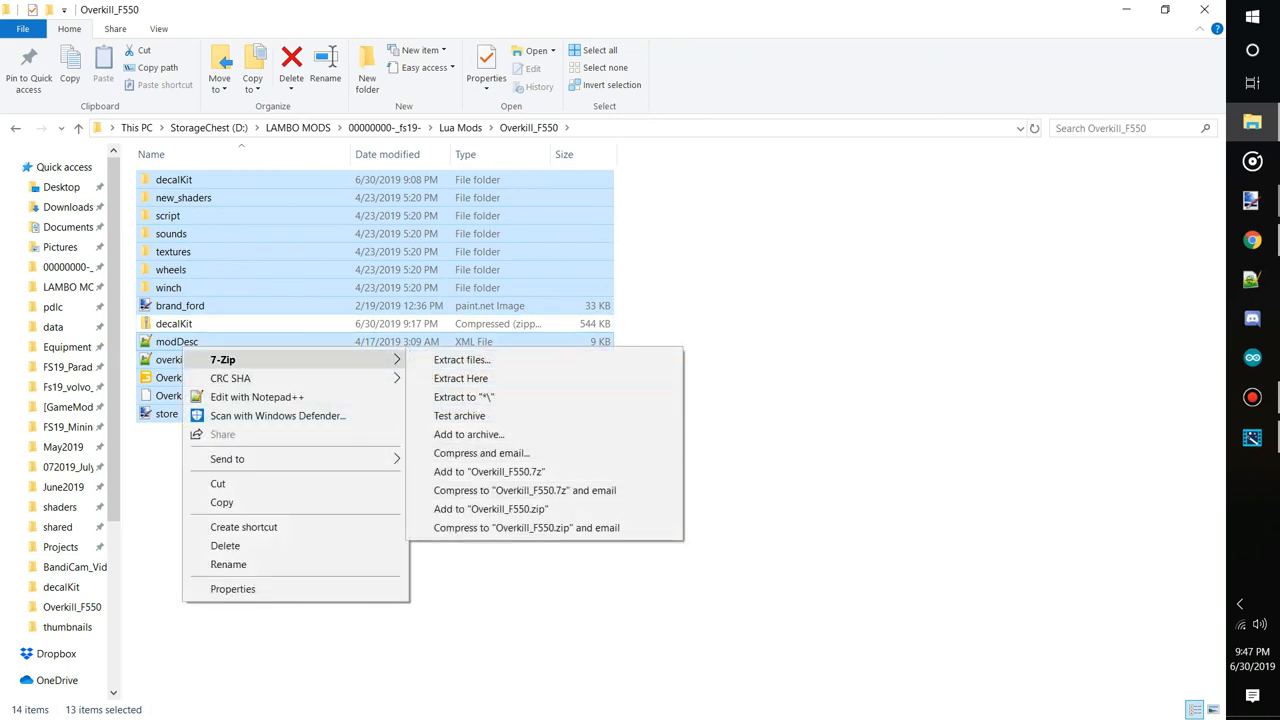
{"action": "left_click", "coordinate": [489, 509]}
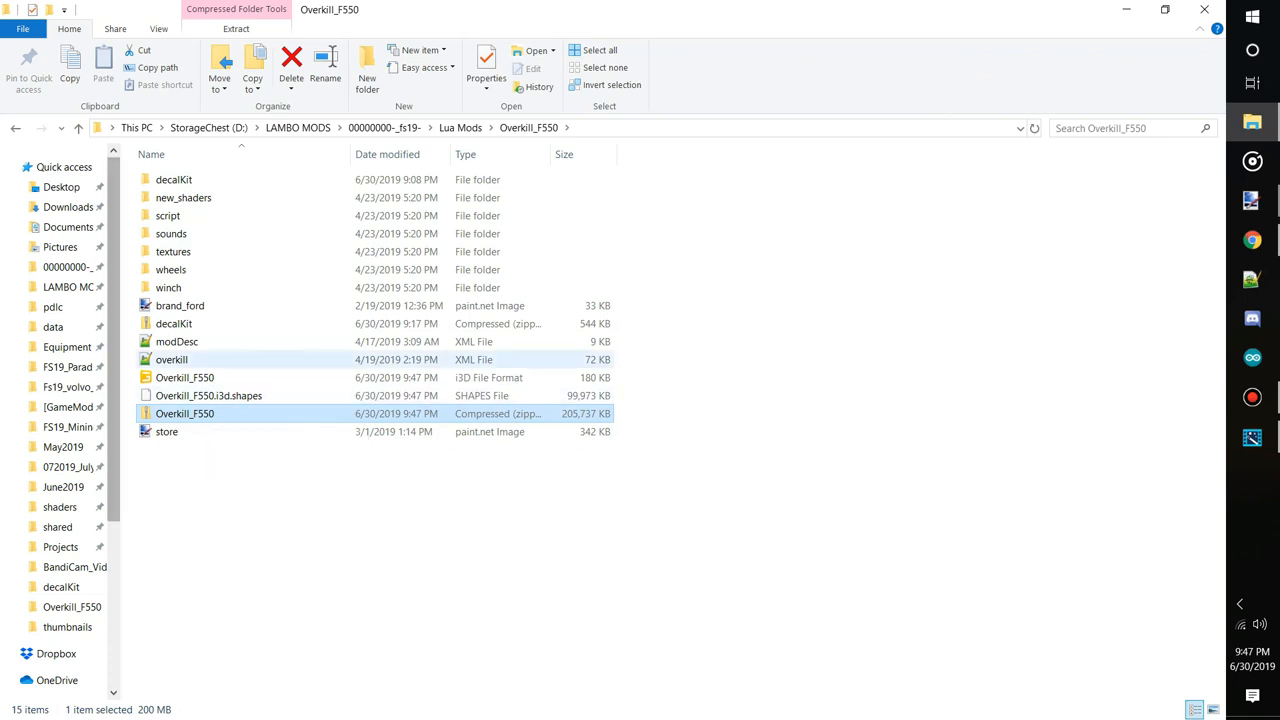
{"action": "left_click", "coordinate": [171, 413]}
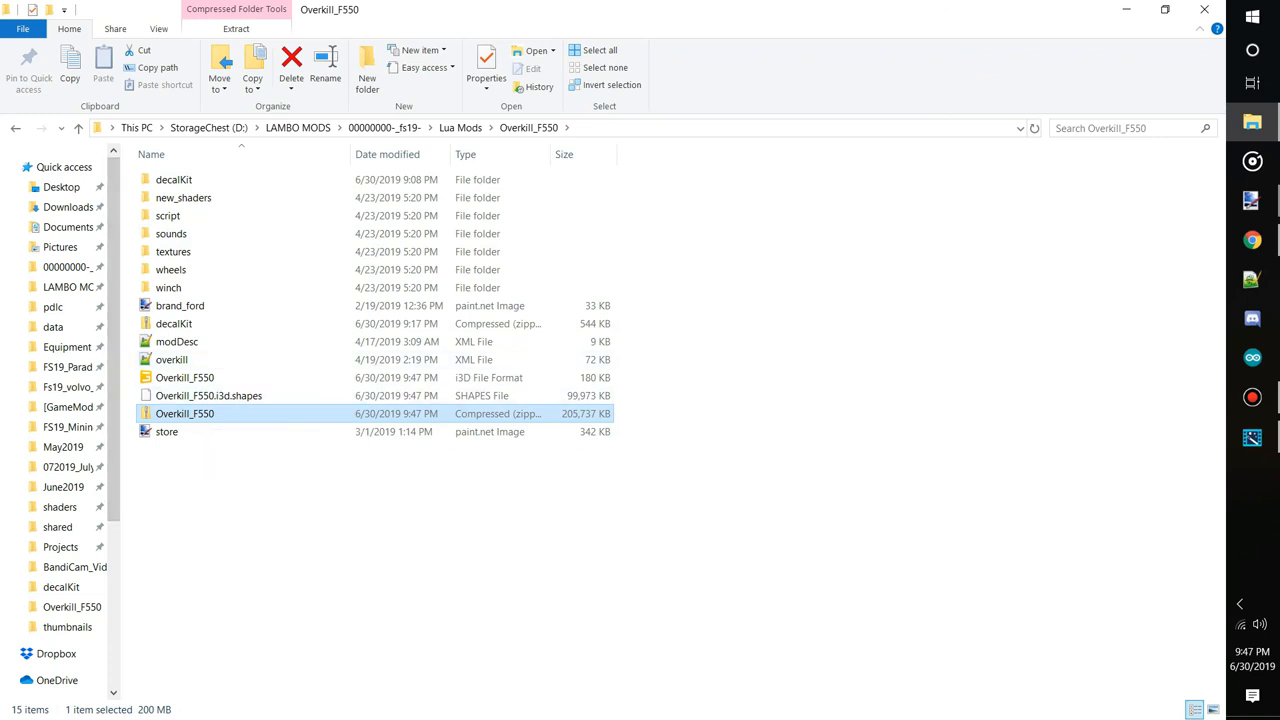